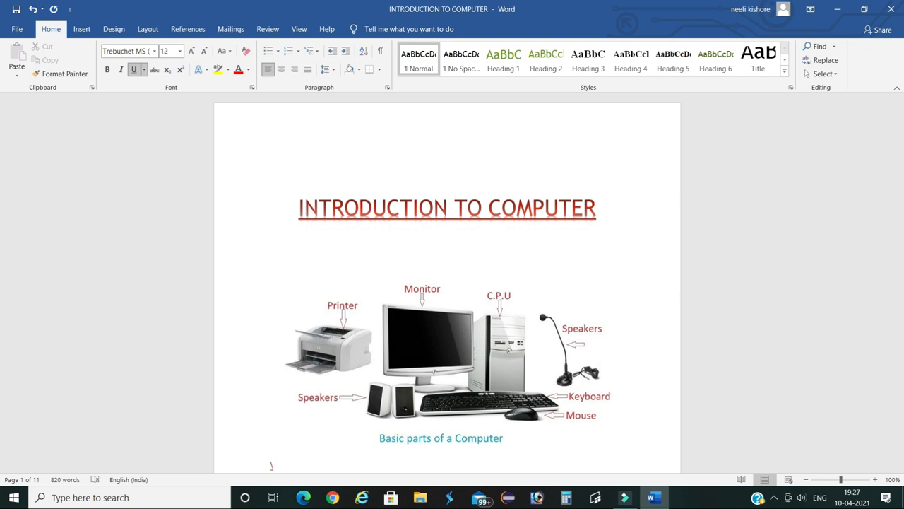
Step: Scroll past the title page to the COMPUTER STAND FOR acronym list
scroll("down", 3)
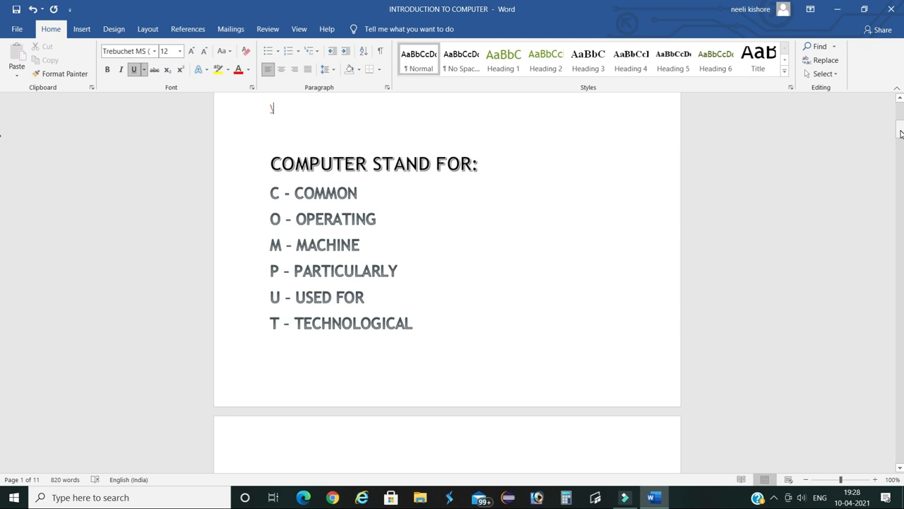
Step: Scroll to the three-step input–process–output diagram and place the cursor after the INPUT DEVICES heading
scroll("down", 3)
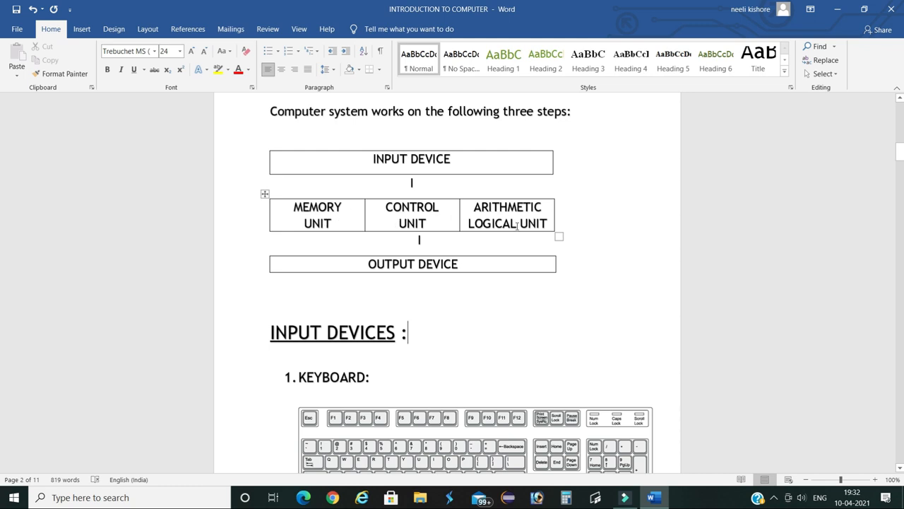
type("\\")
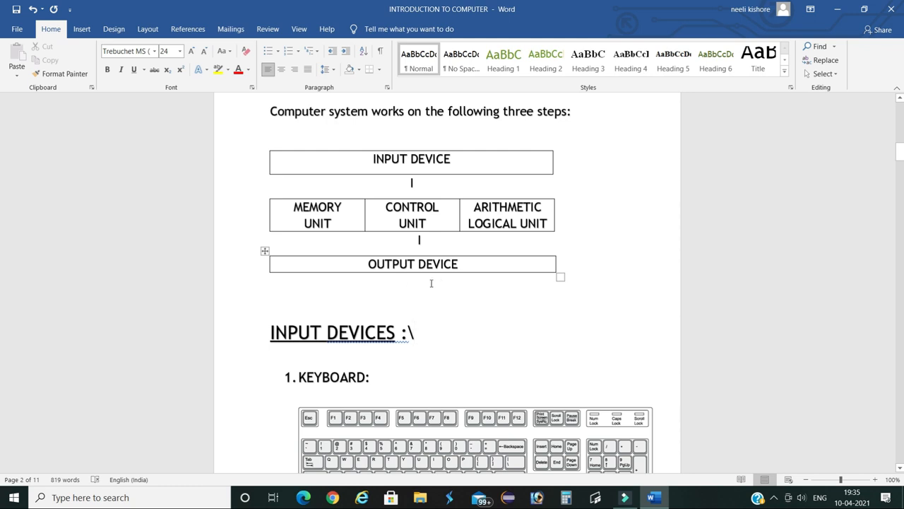
mouse_move(455, 278)
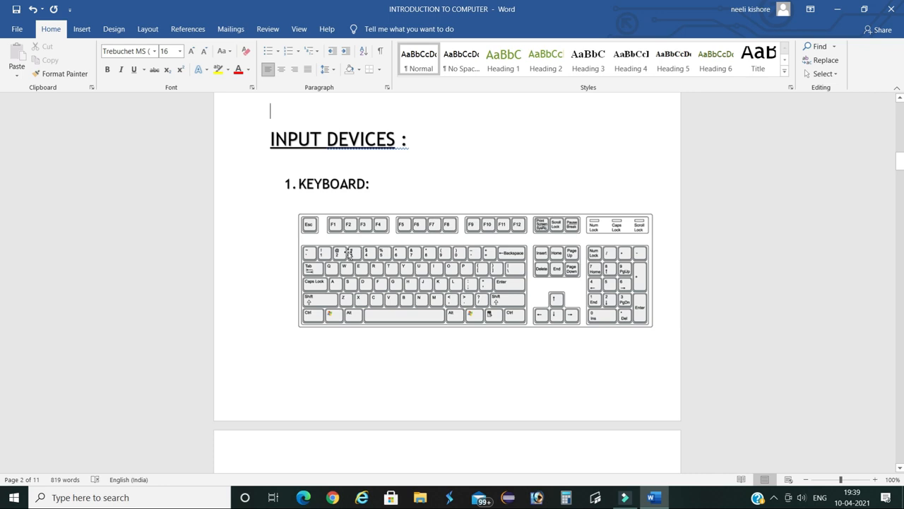
mouse_move(367, 248)
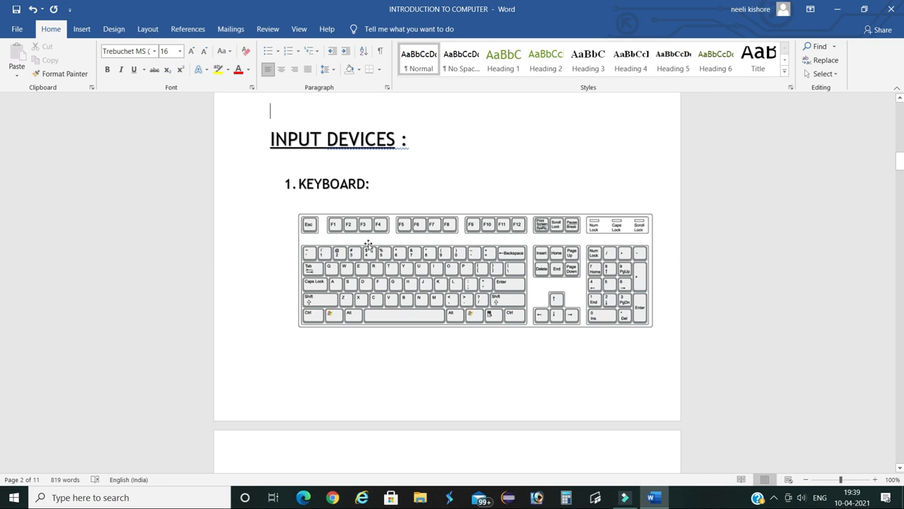
mouse_move(415, 242)
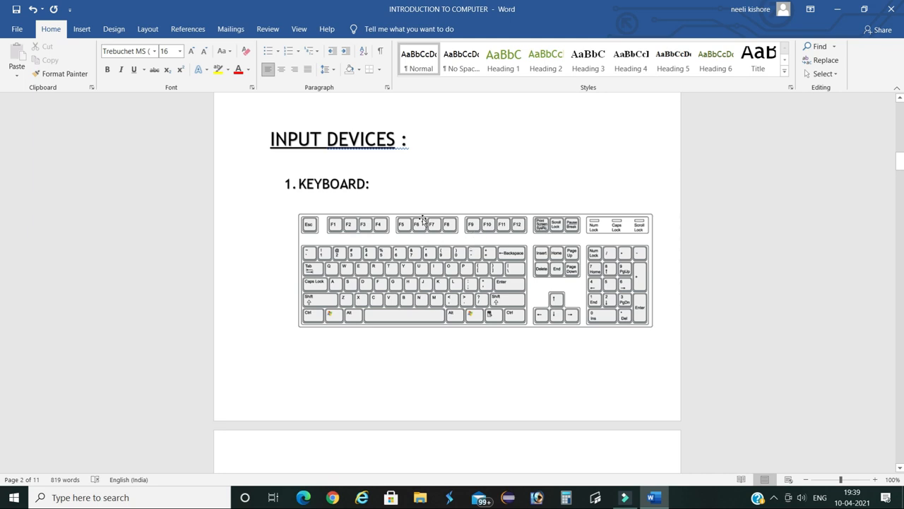
mouse_move(509, 213)
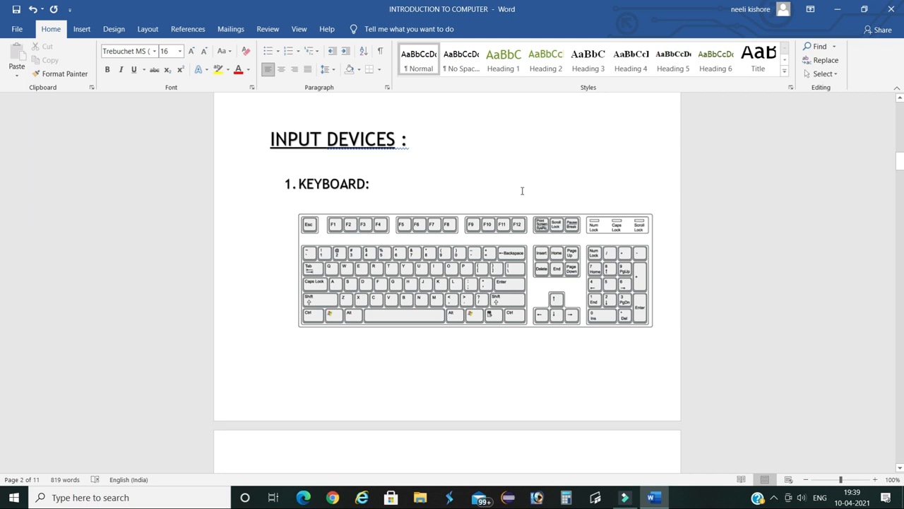
Step: Bring the keyboard picture and the keyboard facts bullets (101–104 keys) into view
left_click(270, 110)
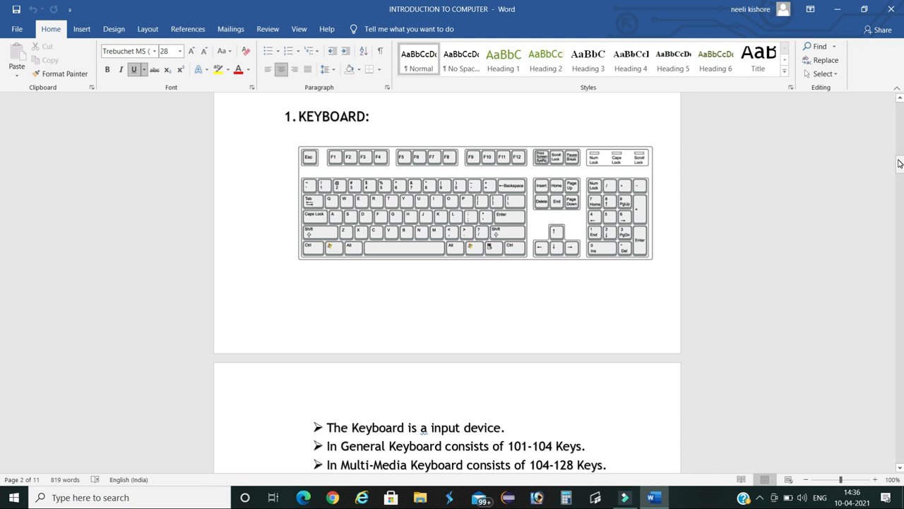
scroll("down", 3)
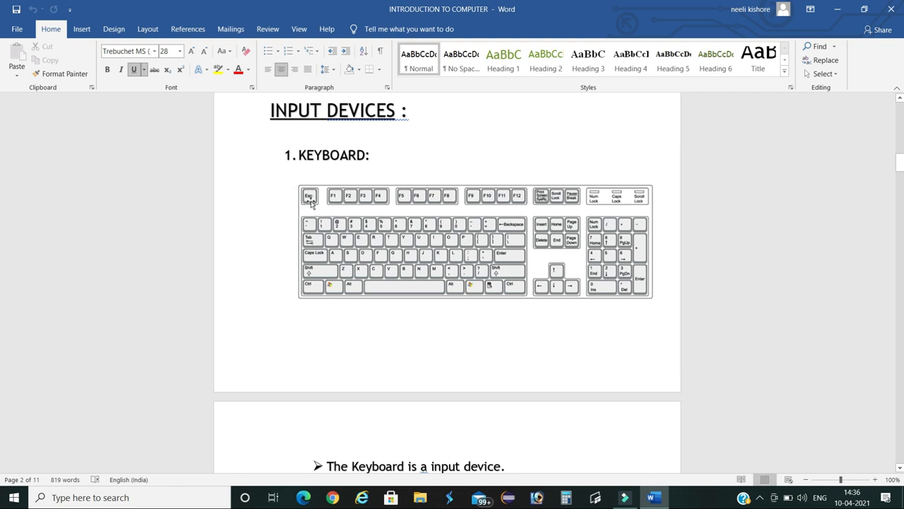
mouse_move(317, 217)
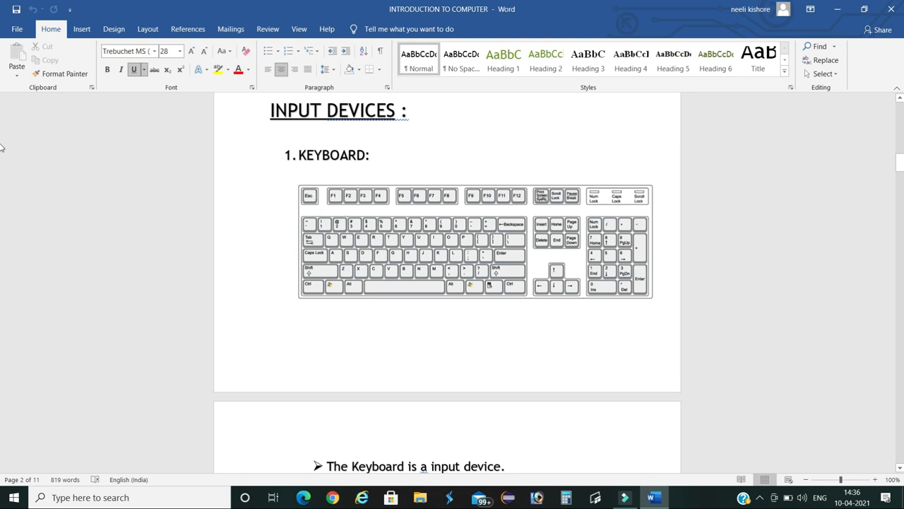
scroll("down", 3)
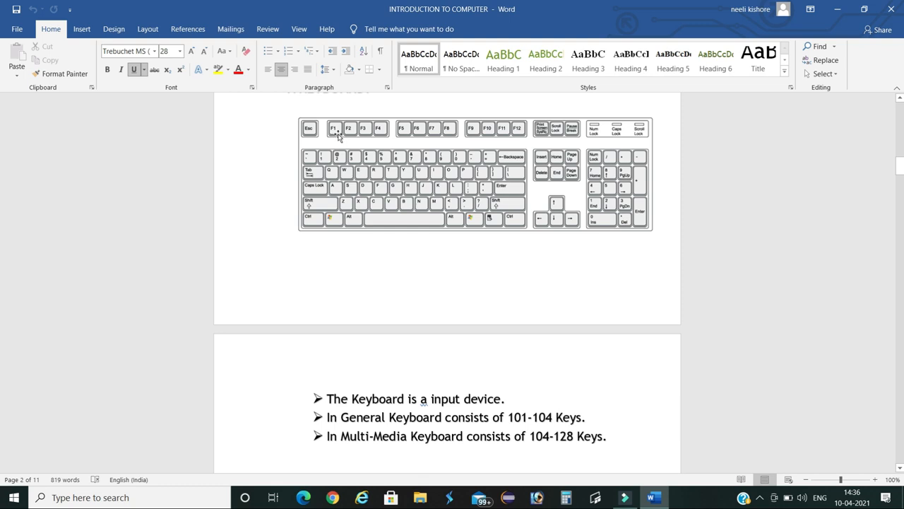
mouse_move(392, 136)
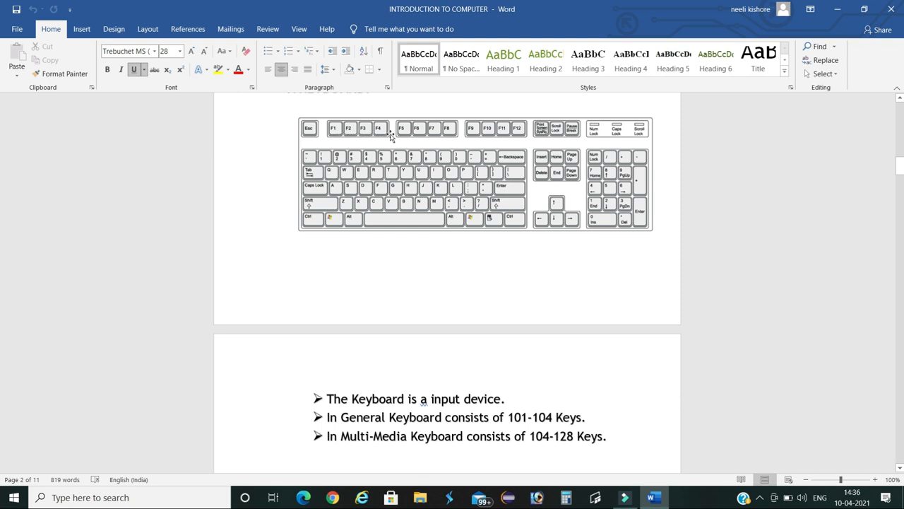
mouse_move(440, 137)
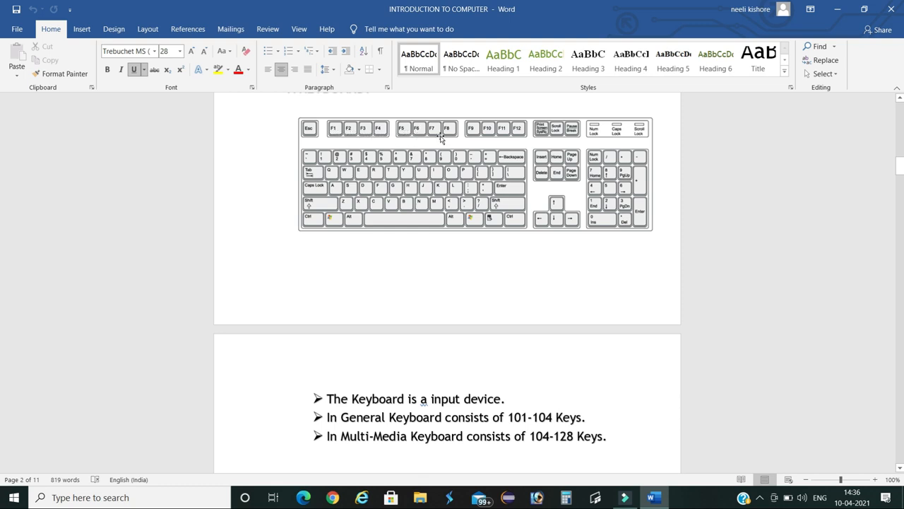
mouse_move(521, 142)
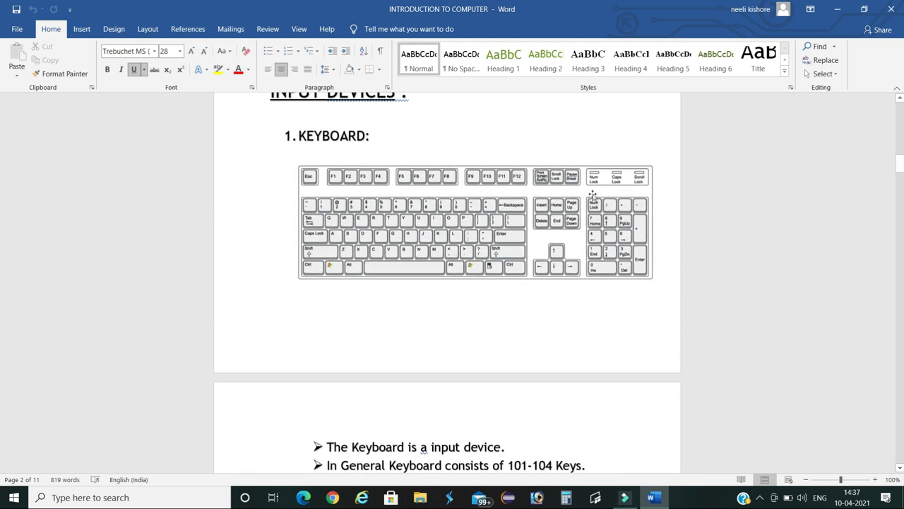
mouse_move(1, 133)
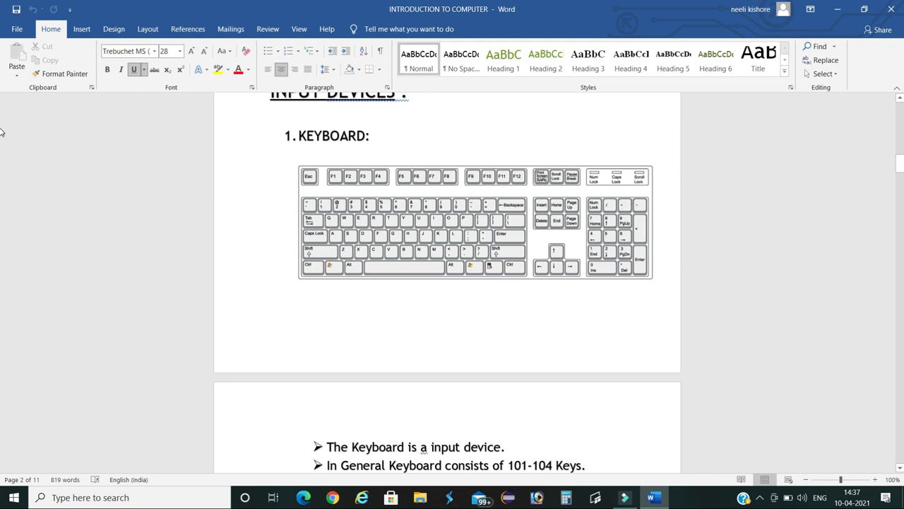
scroll("down", 3)
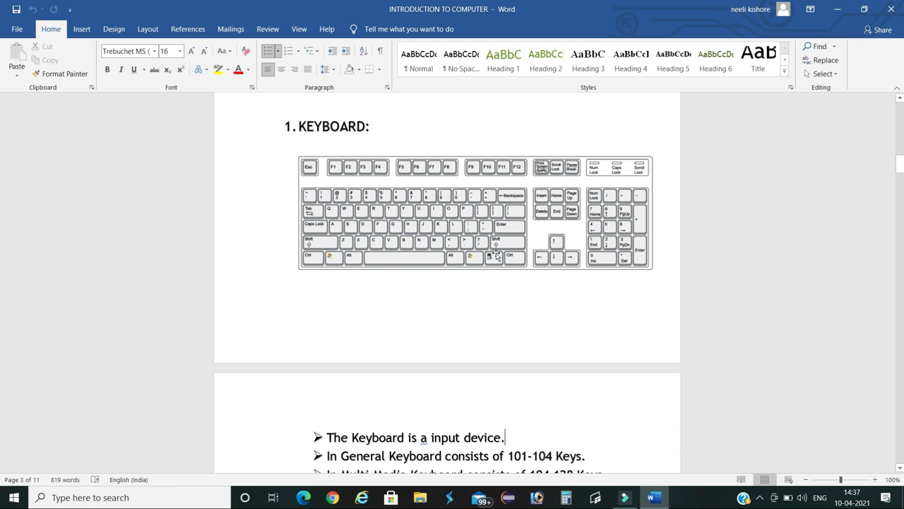
mouse_move(492, 225)
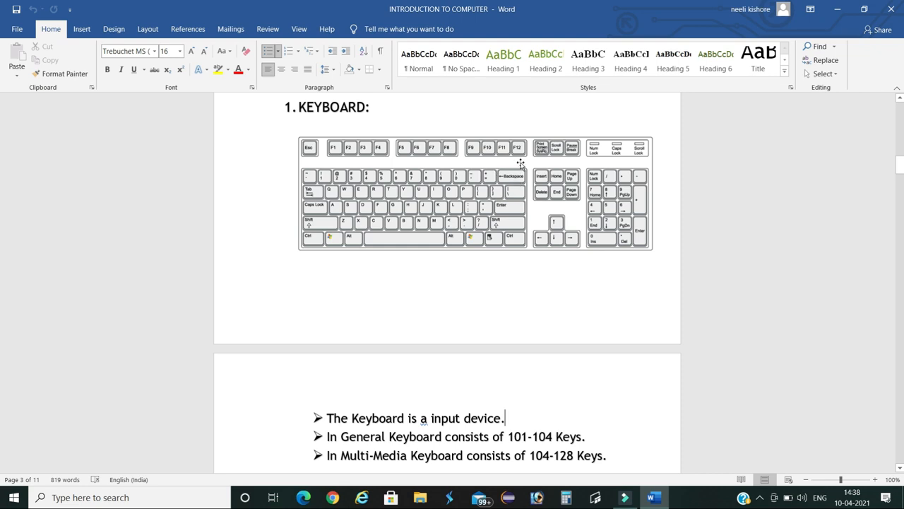
mouse_move(544, 202)
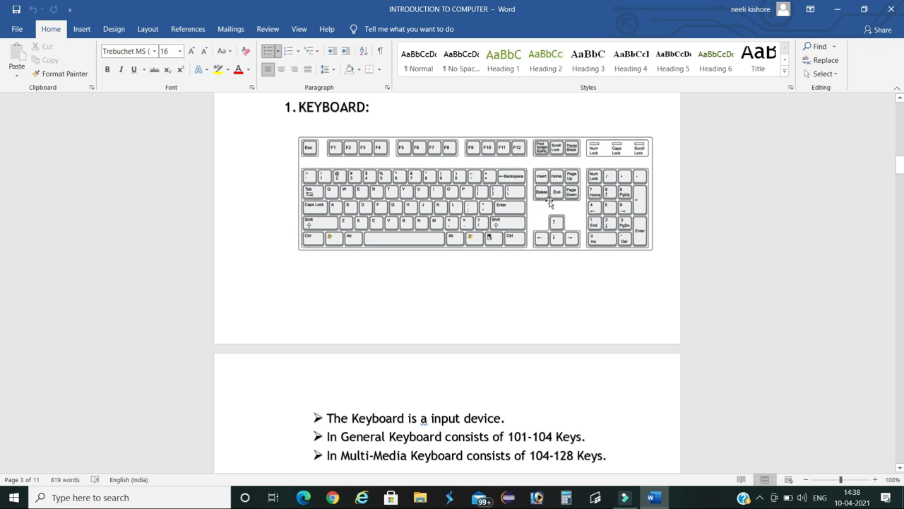
mouse_move(530, 213)
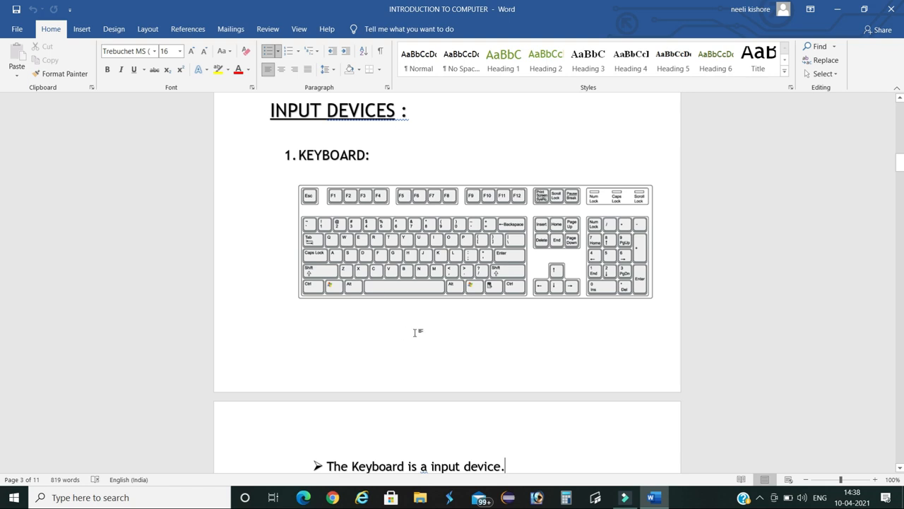
mouse_move(411, 297)
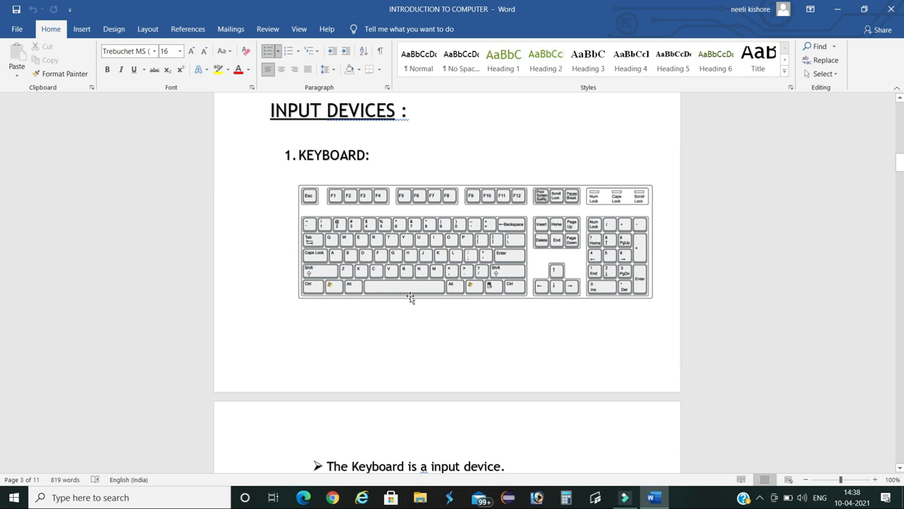
mouse_move(412, 298)
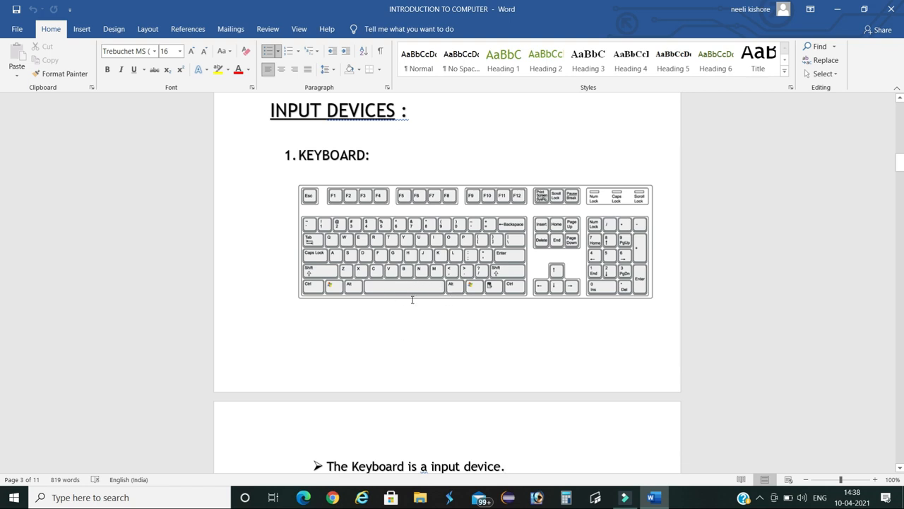
scroll("down", 3)
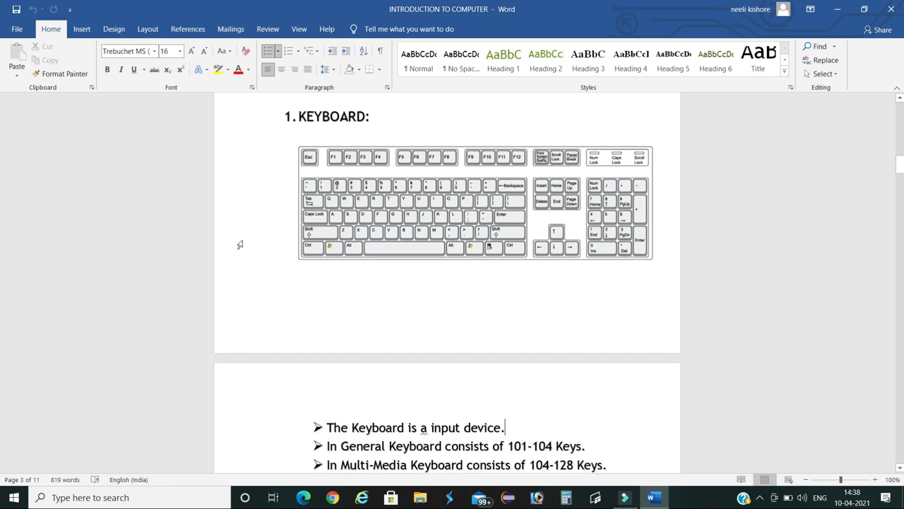
mouse_move(337, 168)
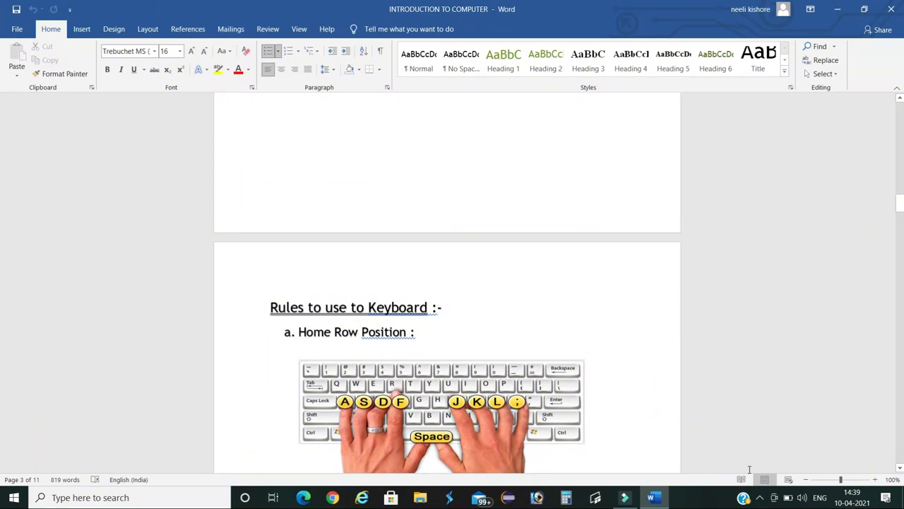
scroll("down", 3)
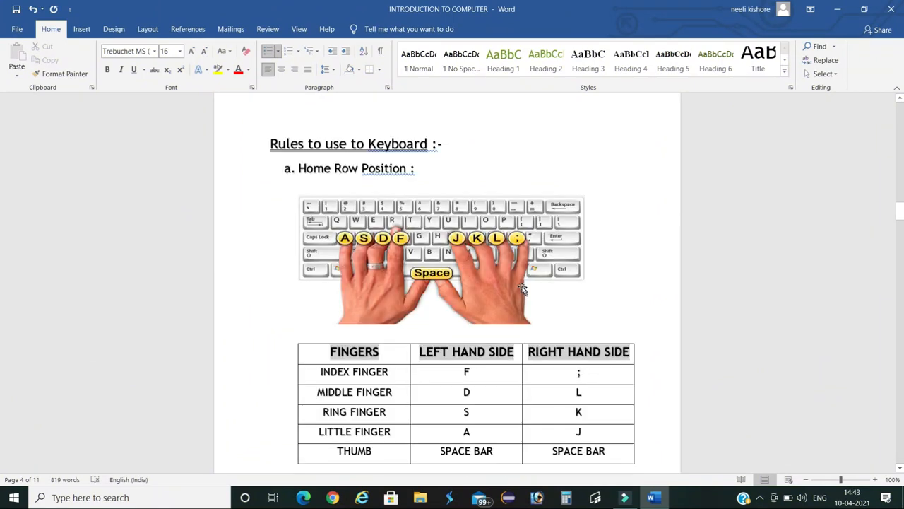
mouse_move(346, 249)
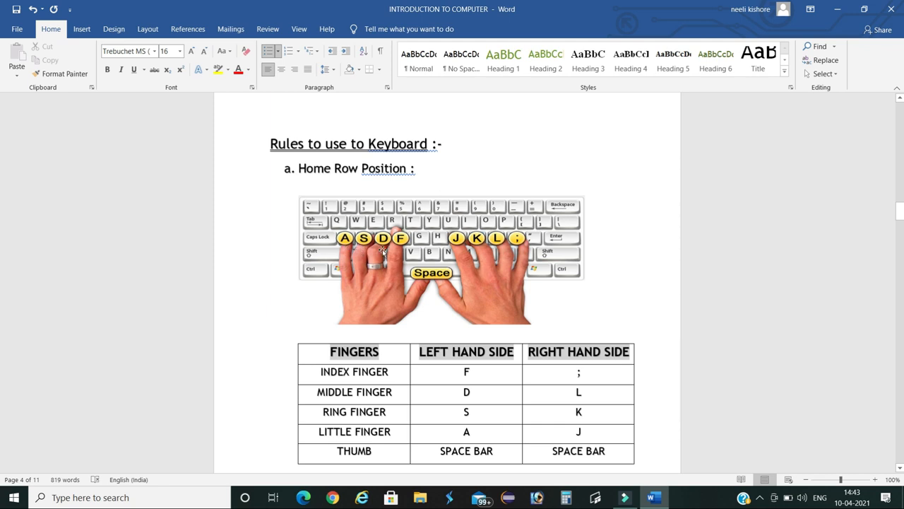
mouse_move(466, 247)
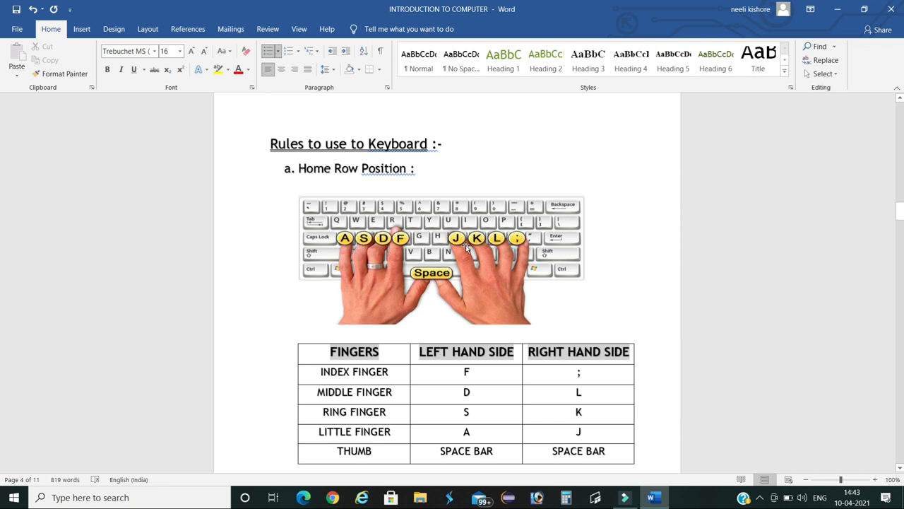
mouse_move(2, 229)
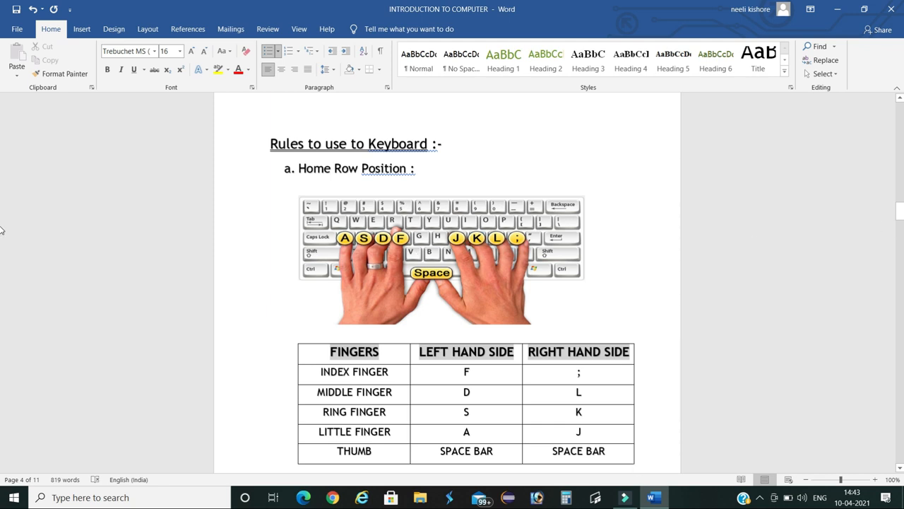
scroll("down", 3)
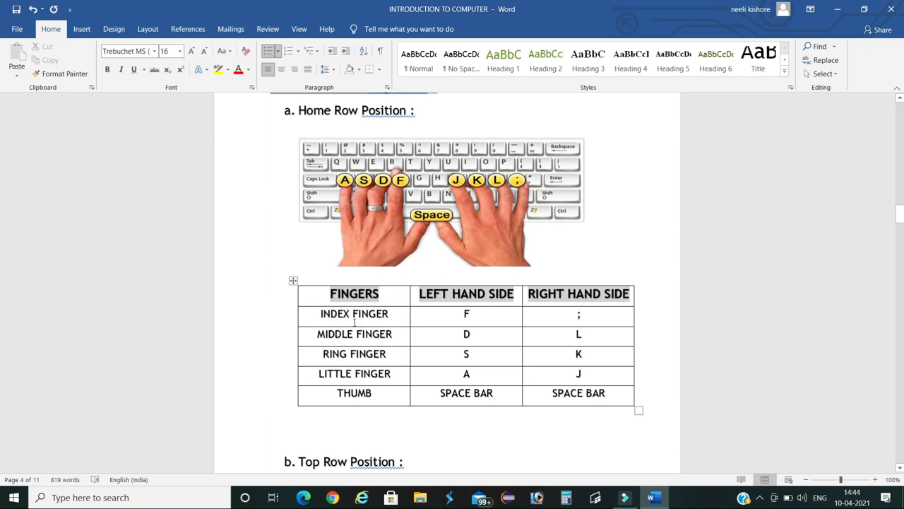
mouse_move(468, 300)
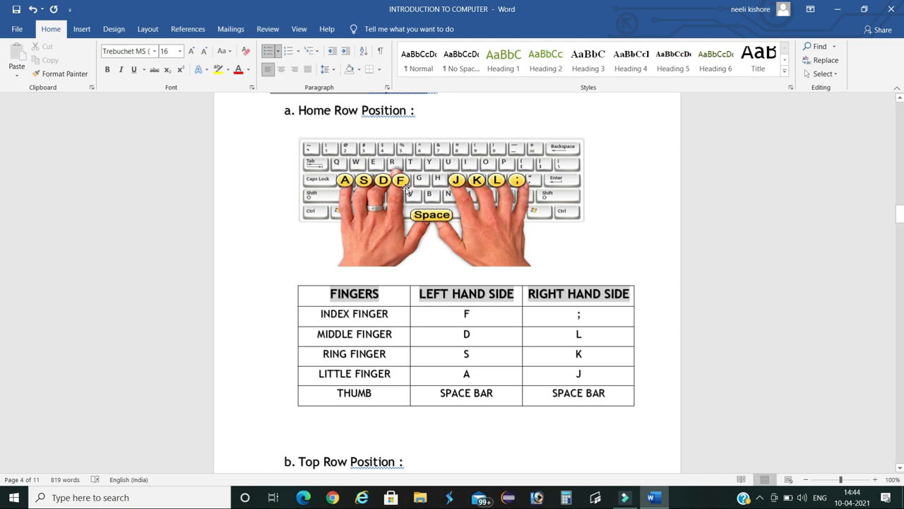
mouse_move(406, 188)
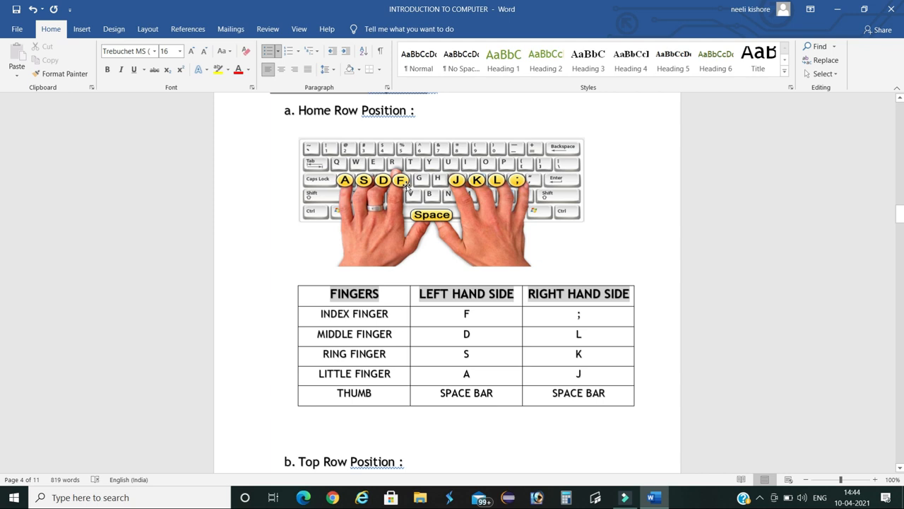
mouse_move(387, 187)
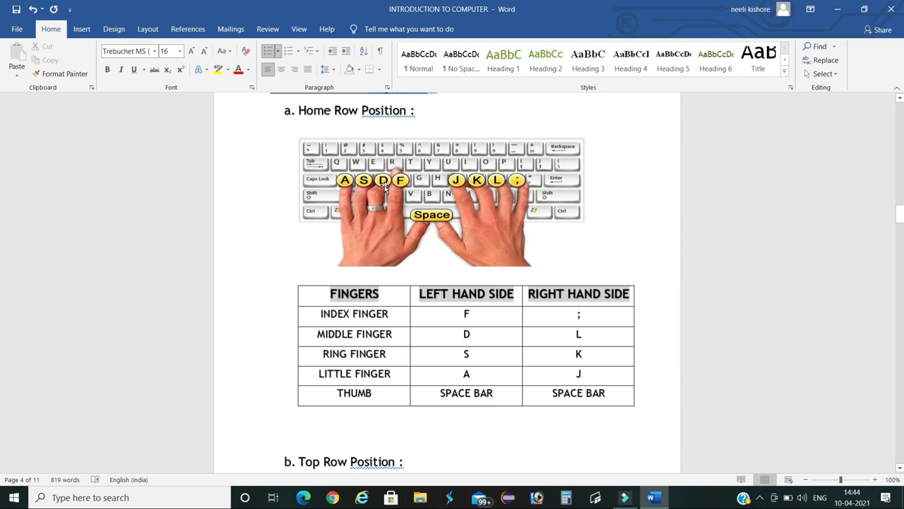
mouse_move(363, 186)
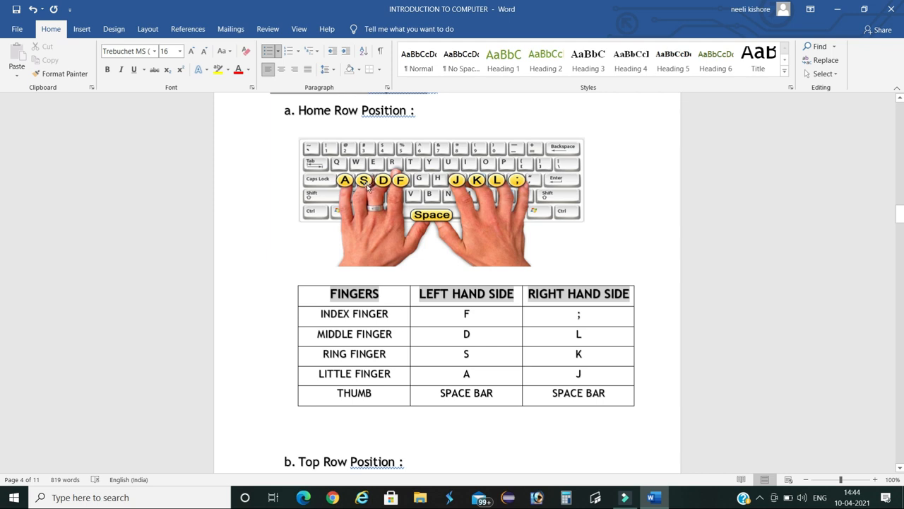
mouse_move(523, 195)
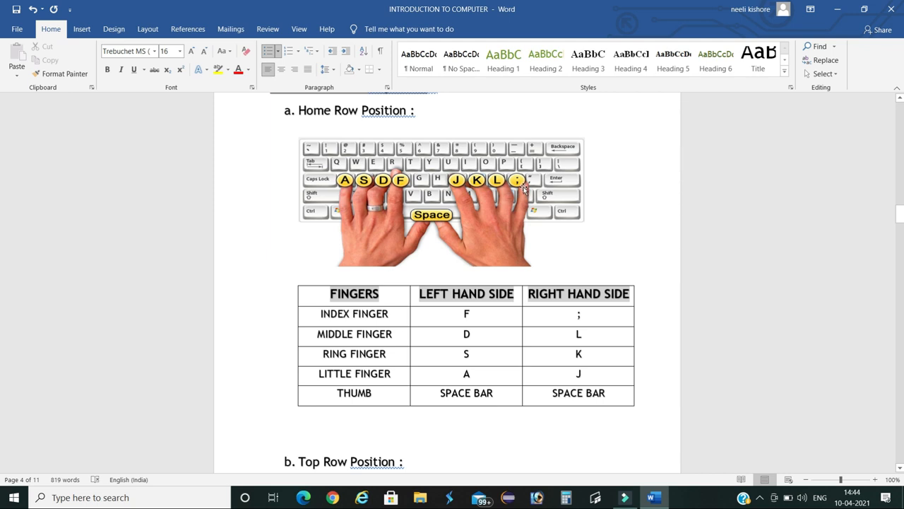
mouse_move(502, 189)
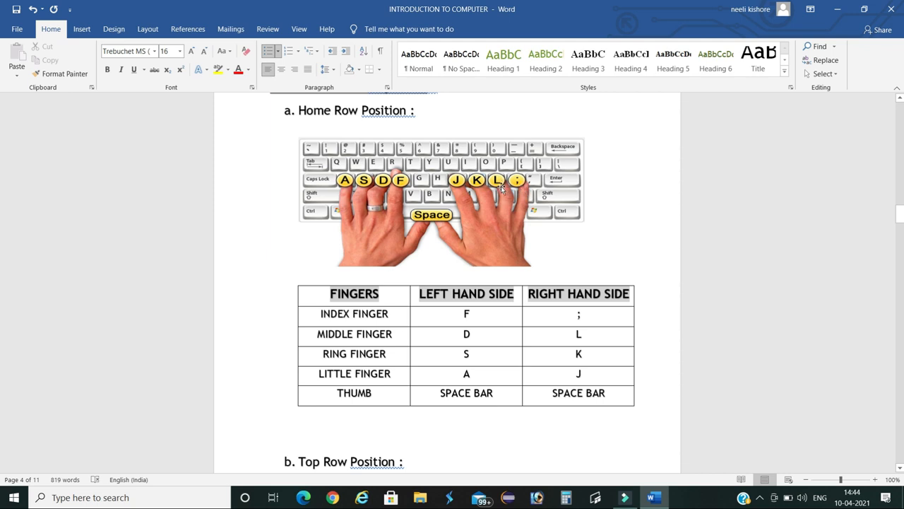
mouse_move(503, 187)
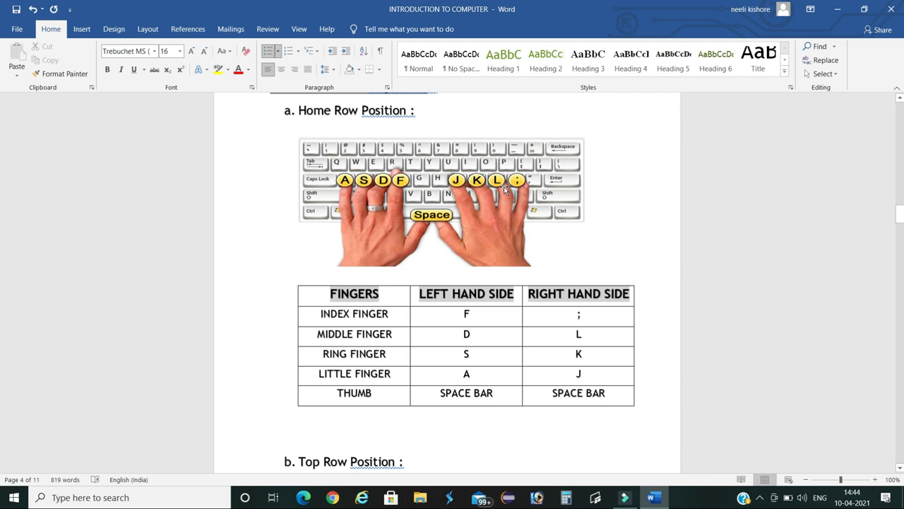
mouse_move(503, 189)
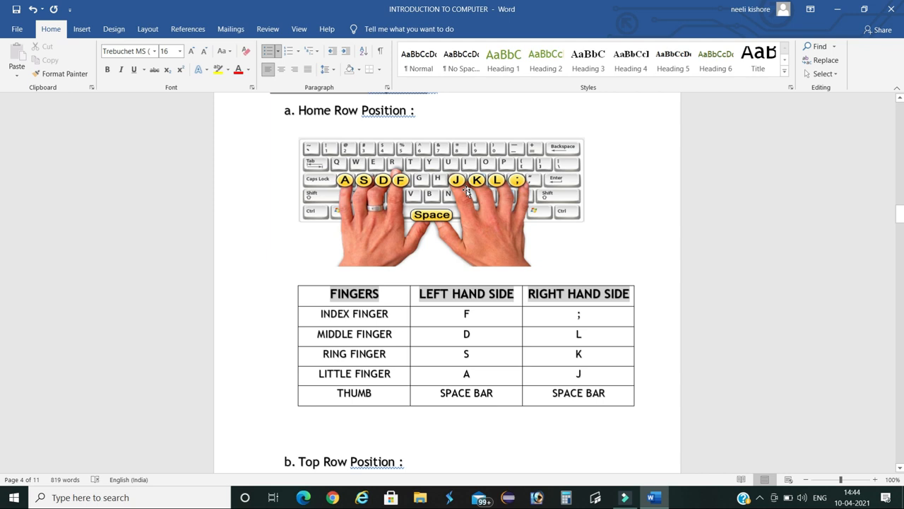
mouse_move(419, 214)
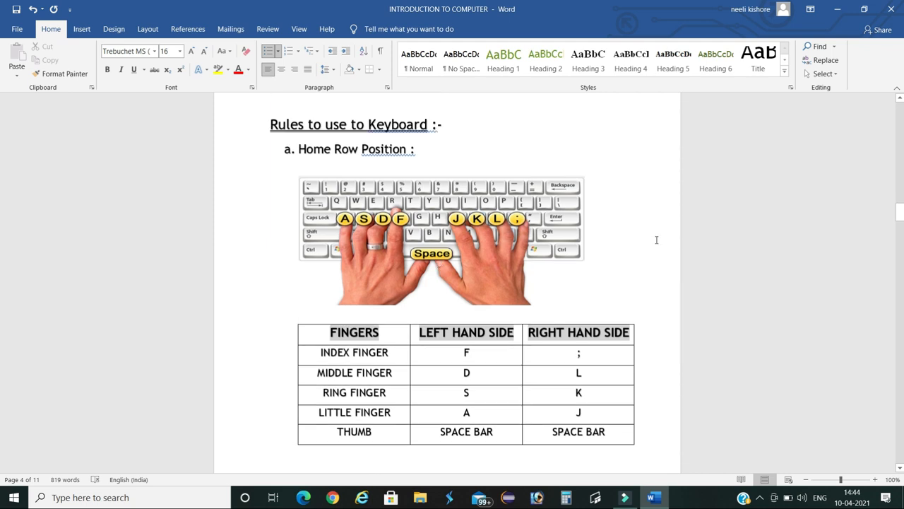
scroll("down", 3)
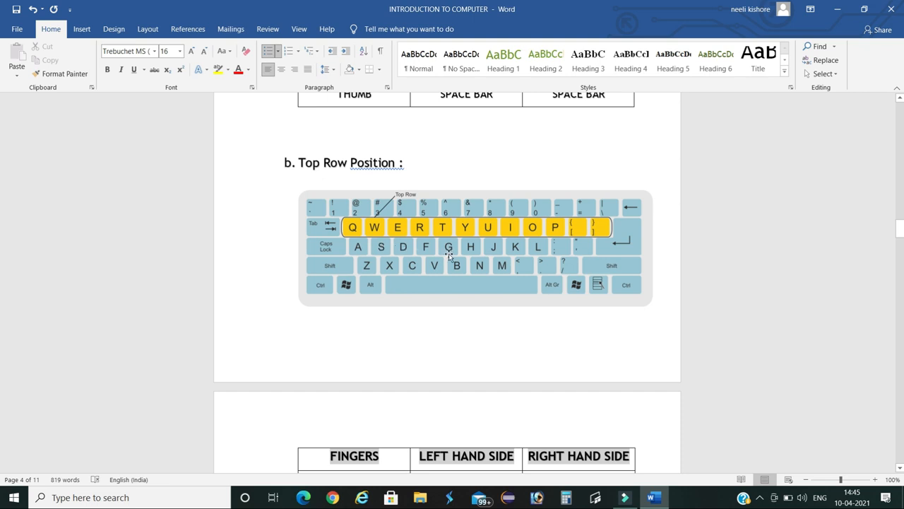
mouse_move(486, 245)
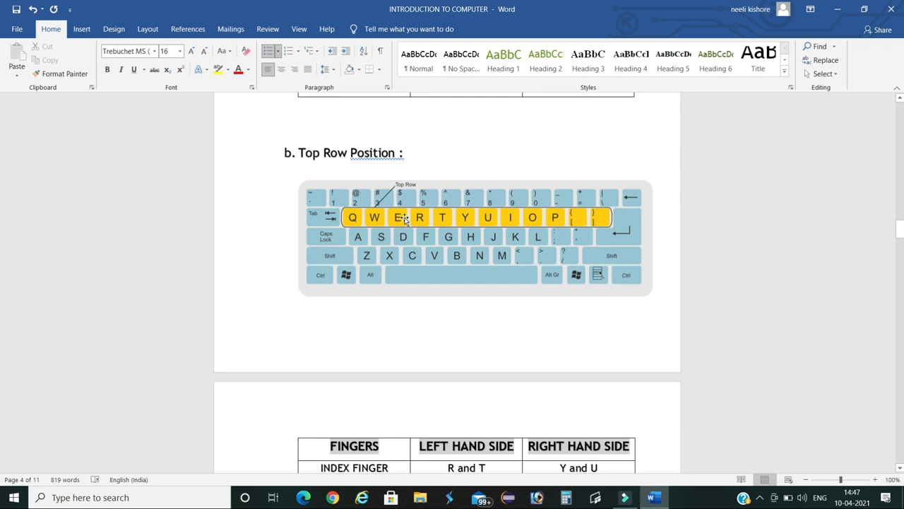
Step: Scroll past the Top Row Position keyboard image toward its finger table on page 5
scroll("down", 3)
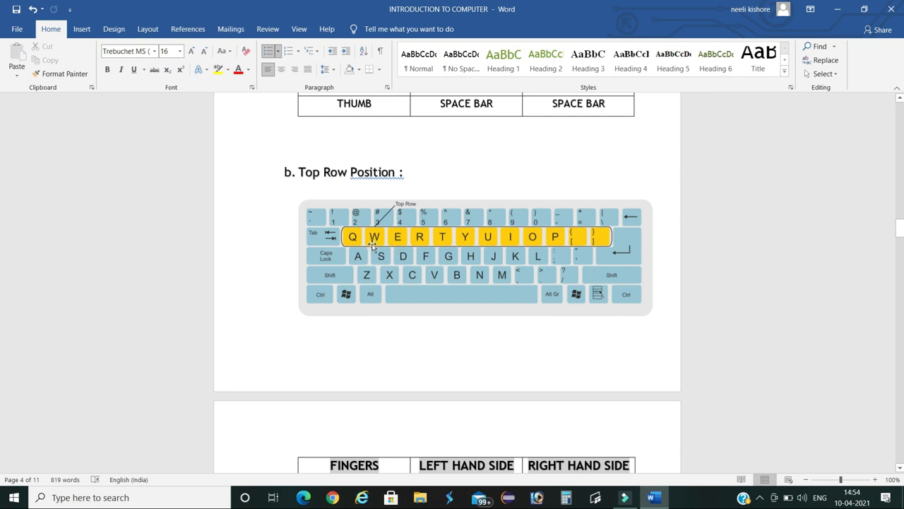
mouse_move(367, 242)
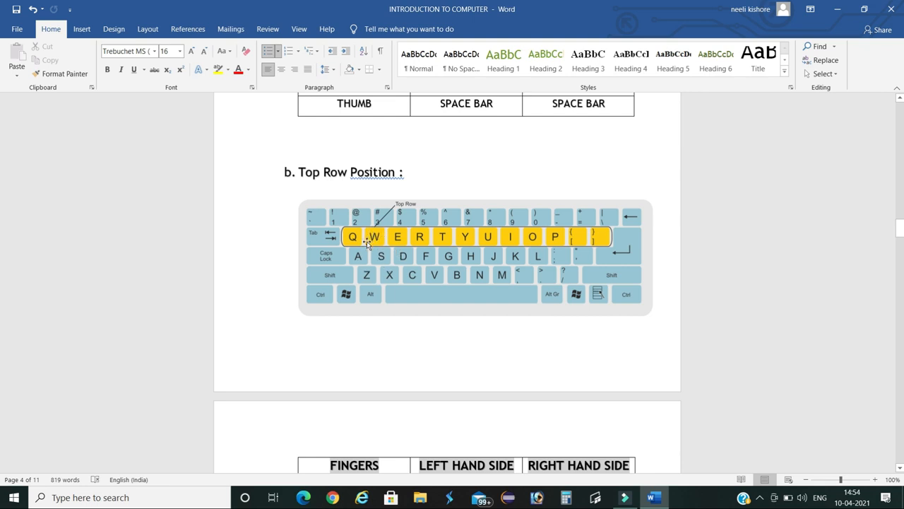
mouse_move(413, 260)
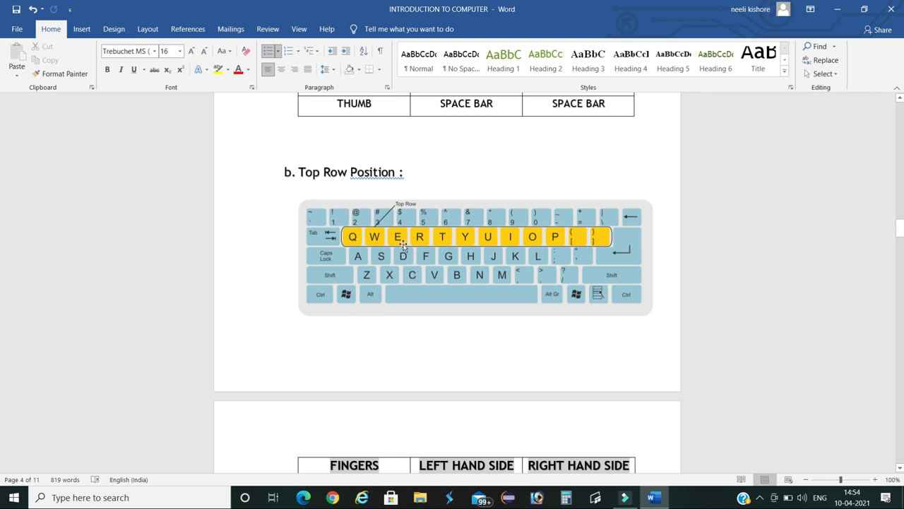
mouse_move(408, 229)
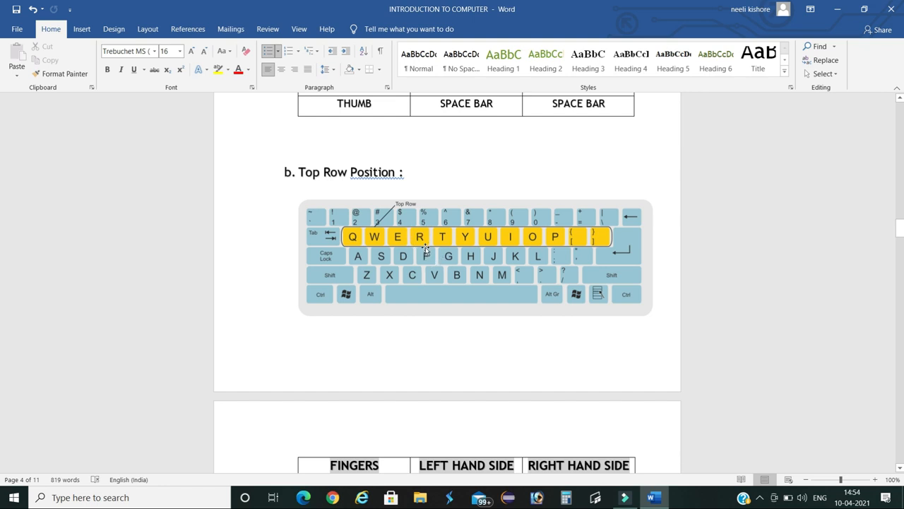
mouse_move(435, 244)
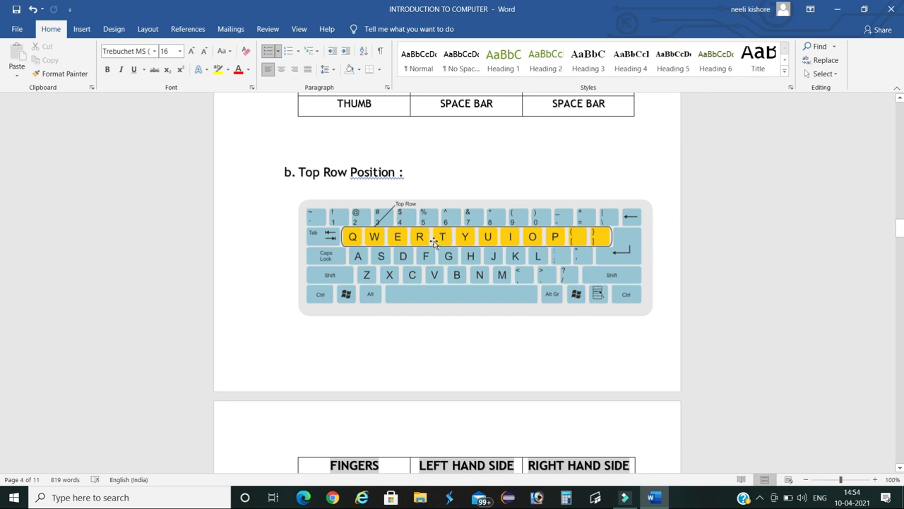
mouse_move(550, 251)
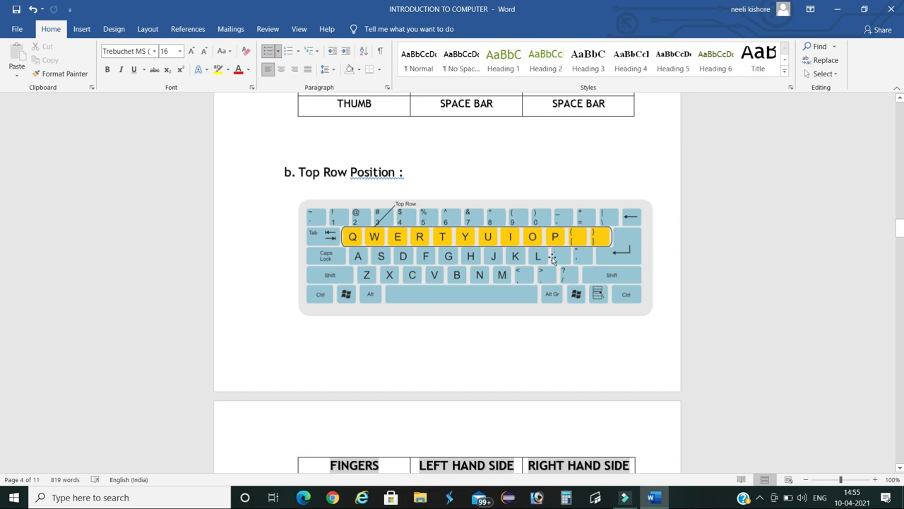
mouse_move(561, 247)
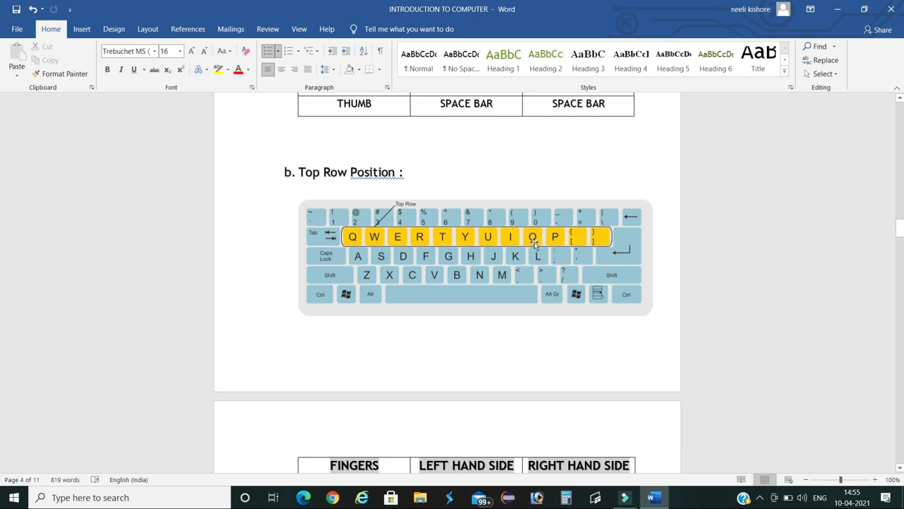
mouse_move(500, 250)
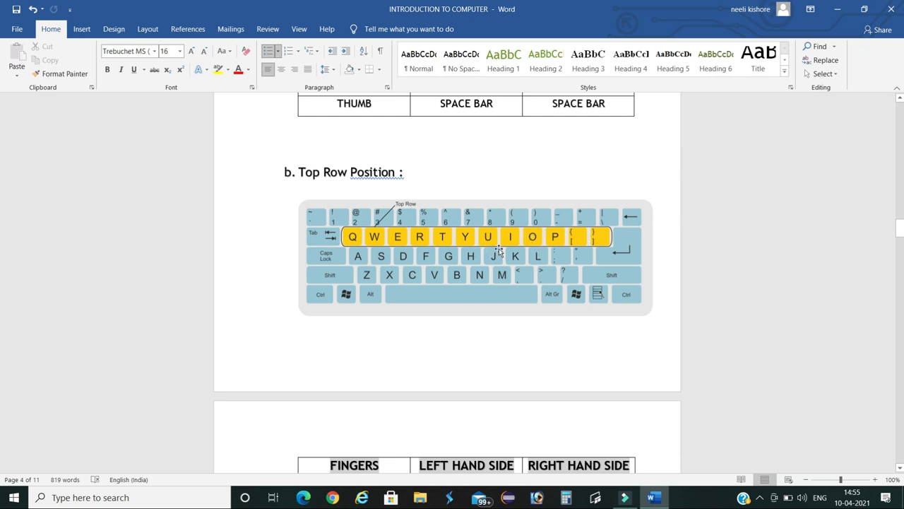
mouse_move(509, 240)
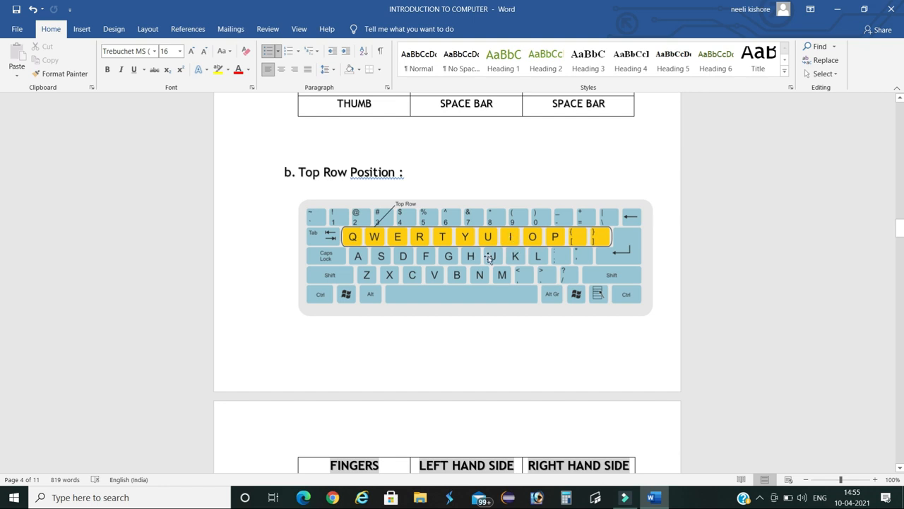
mouse_move(476, 237)
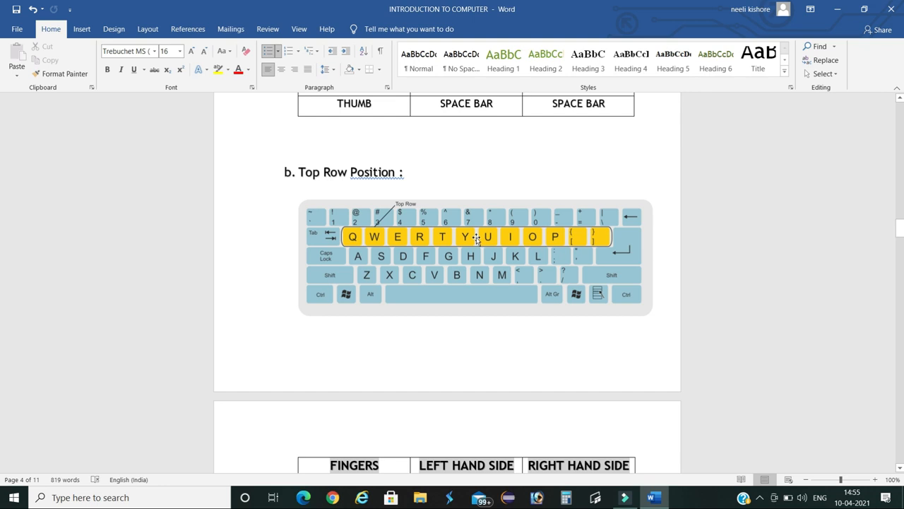
mouse_move(477, 233)
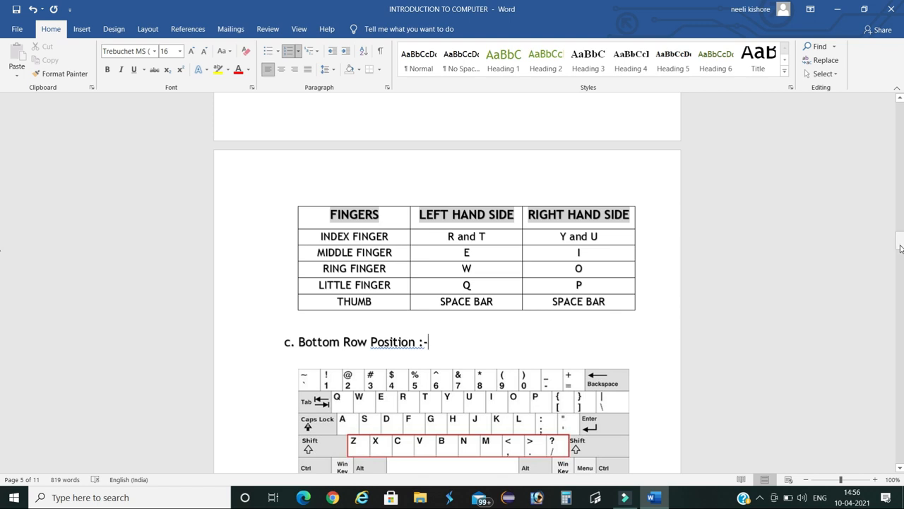
scroll("down", 3)
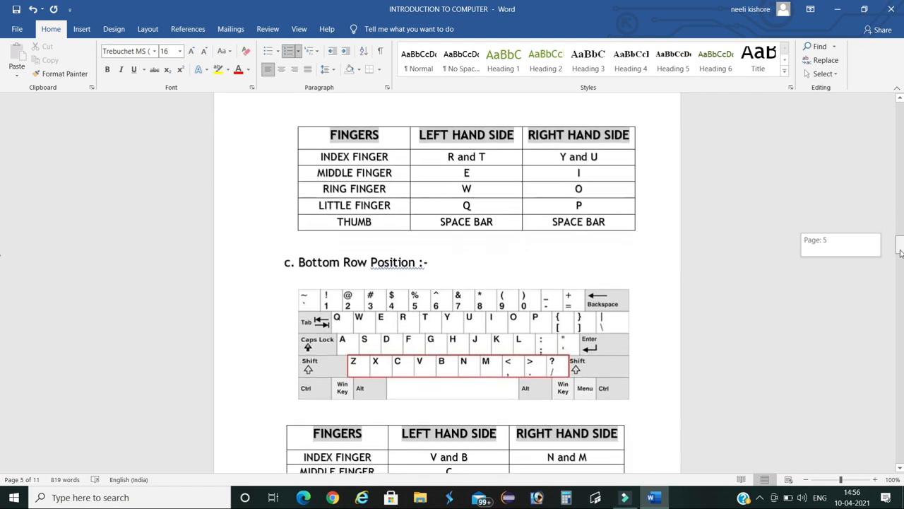
scroll("down", 3)
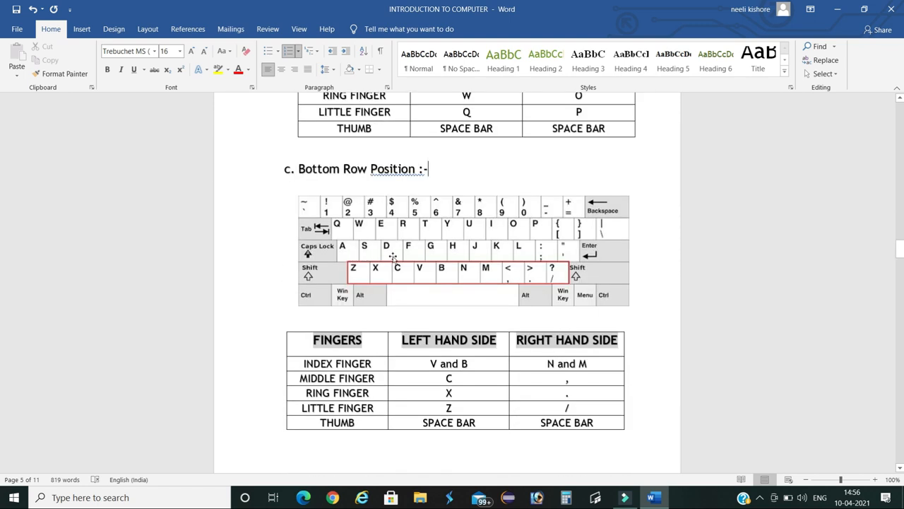
mouse_move(375, 258)
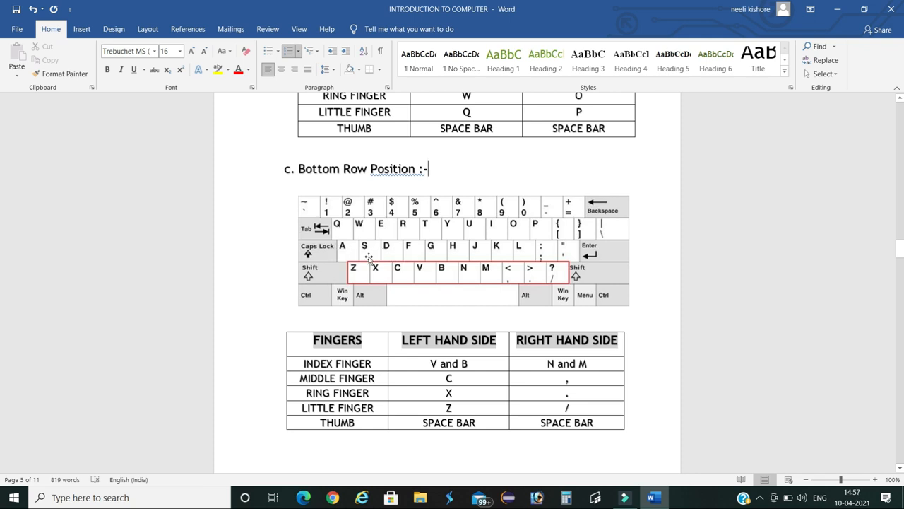
mouse_move(426, 253)
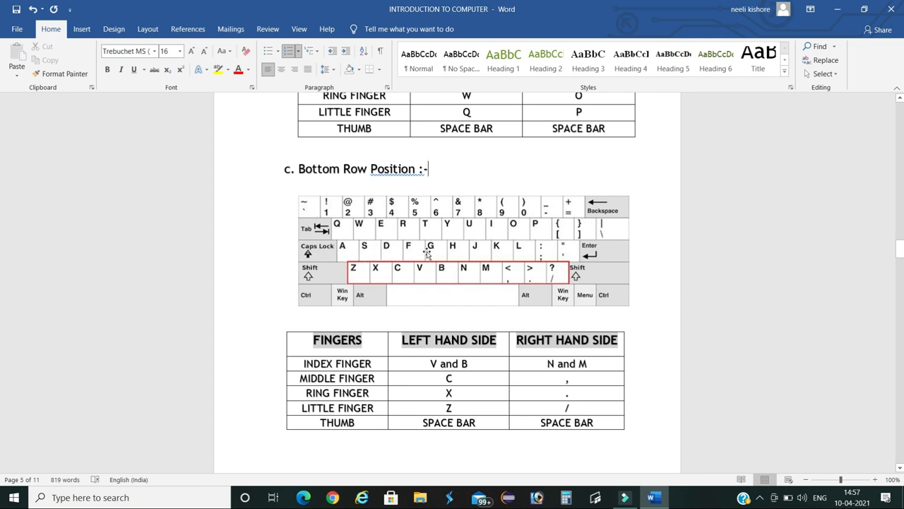
mouse_move(356, 262)
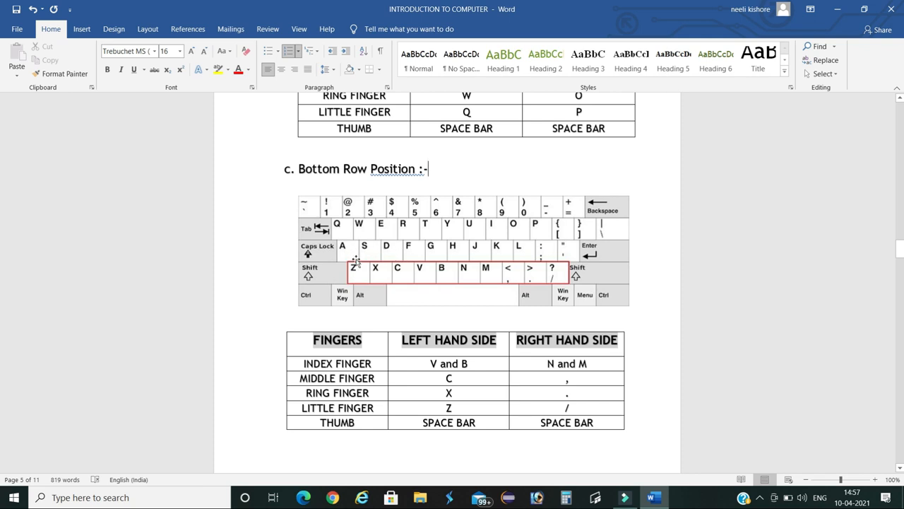
mouse_move(366, 270)
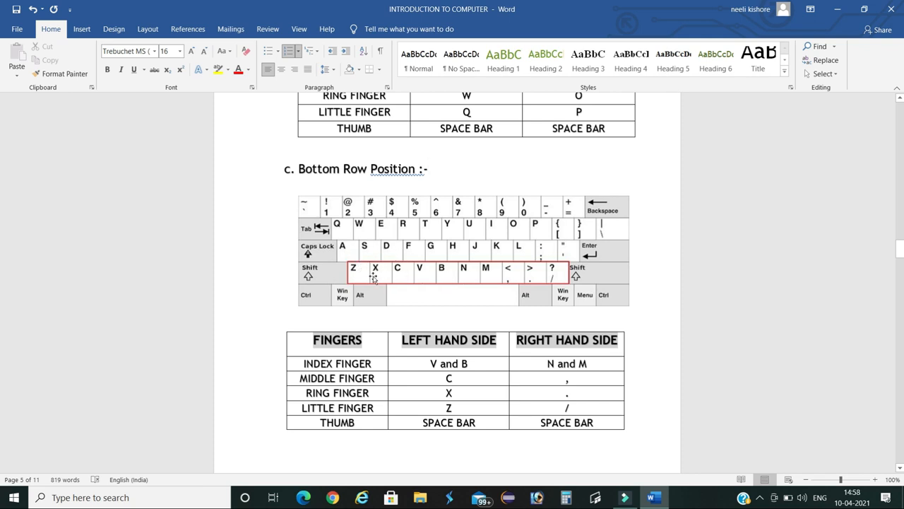
mouse_move(359, 256)
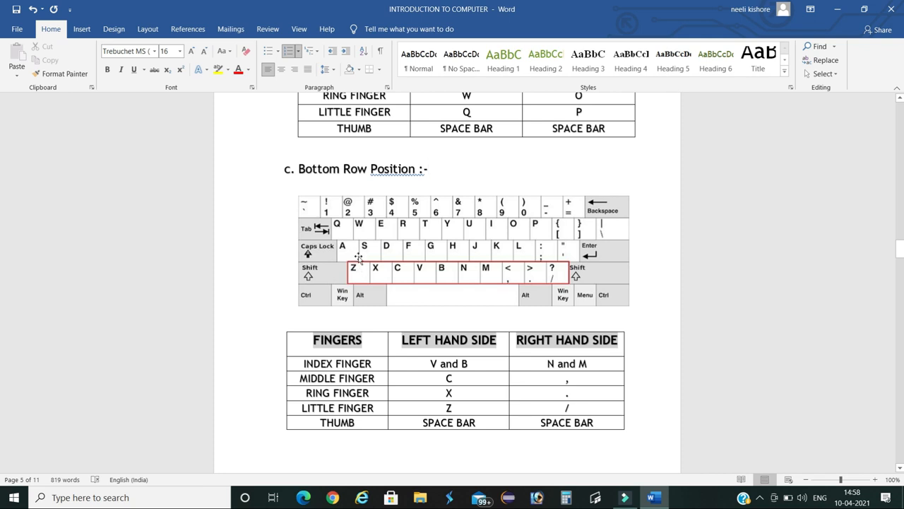
mouse_move(361, 274)
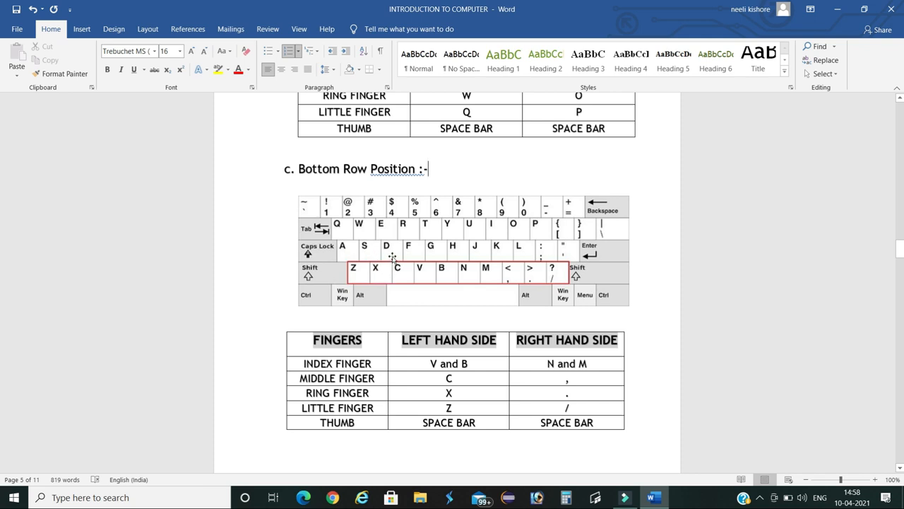
mouse_move(410, 278)
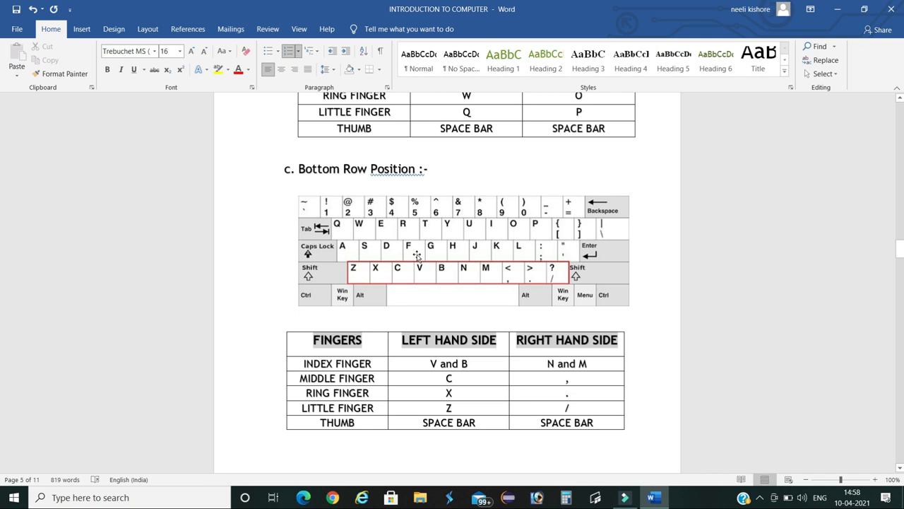
mouse_move(447, 272)
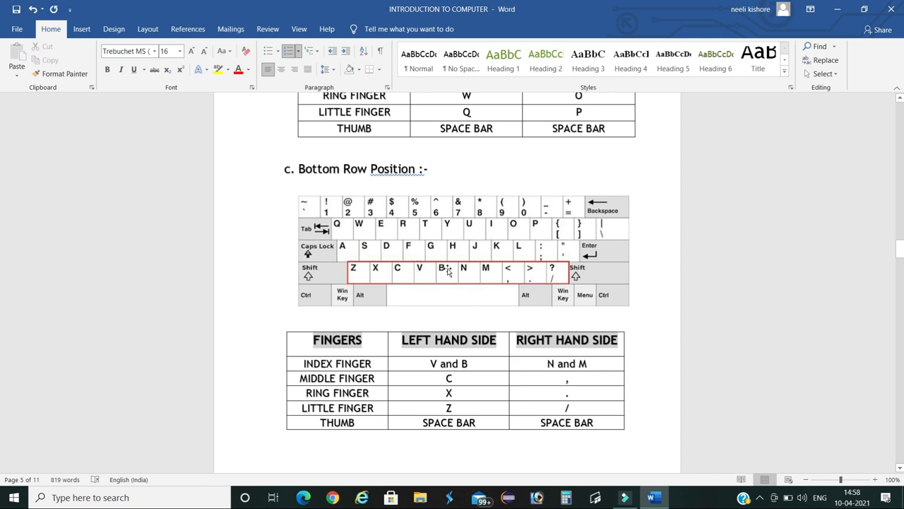
mouse_move(528, 256)
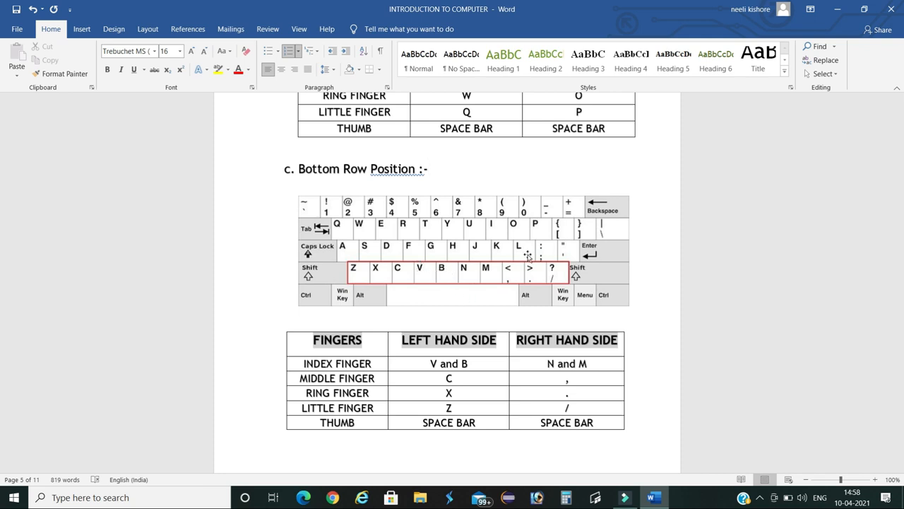
mouse_move(538, 274)
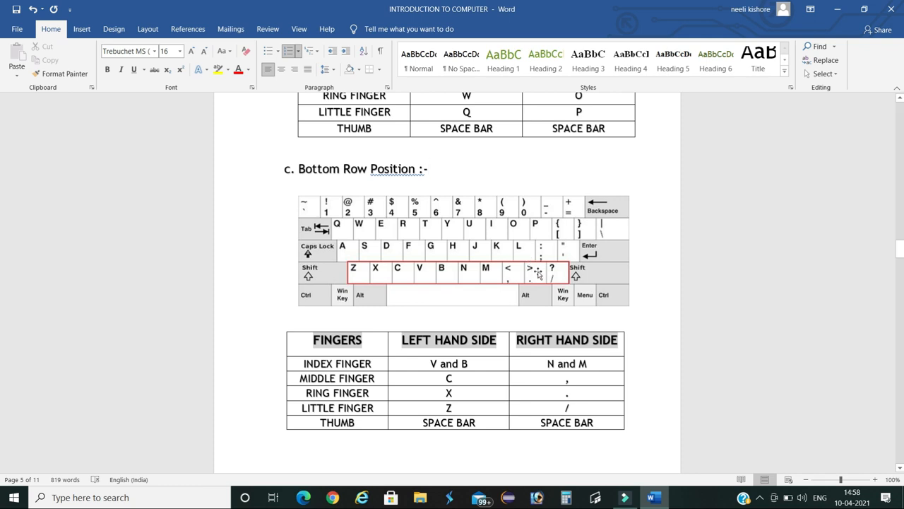
left_click(428, 168)
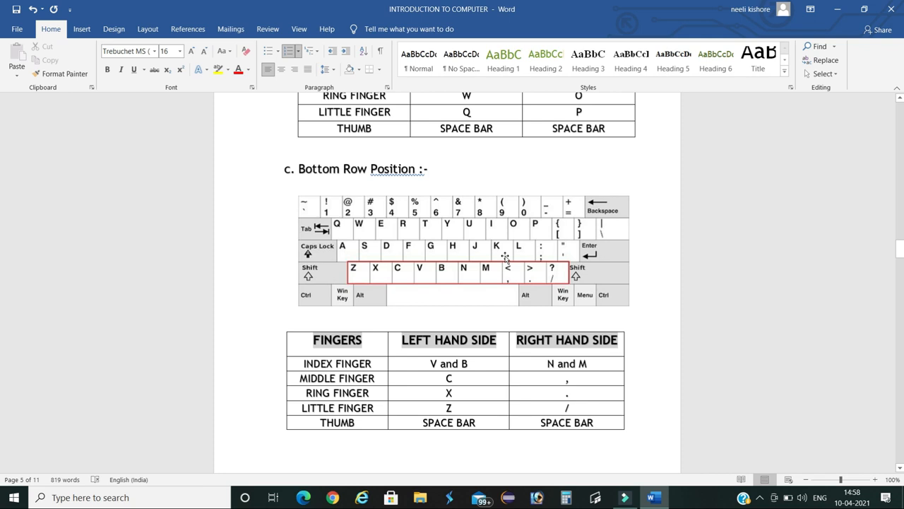
mouse_move(511, 274)
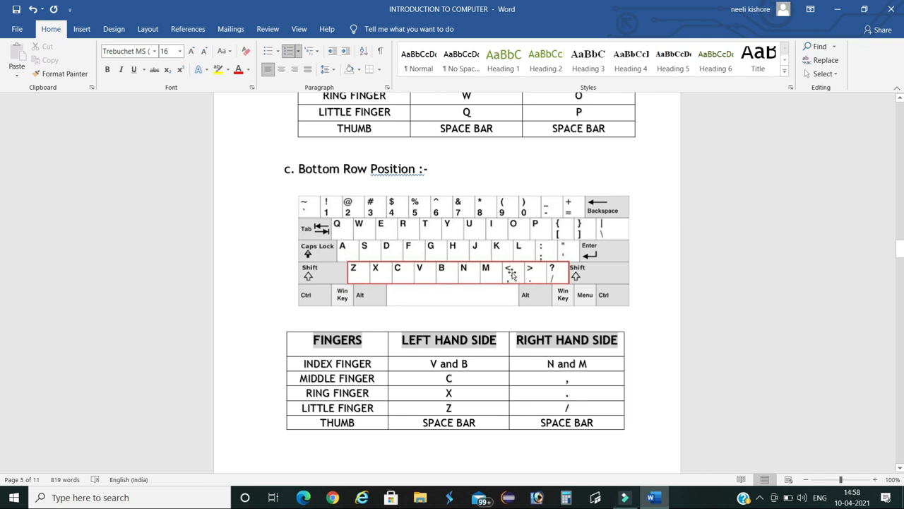
mouse_move(512, 276)
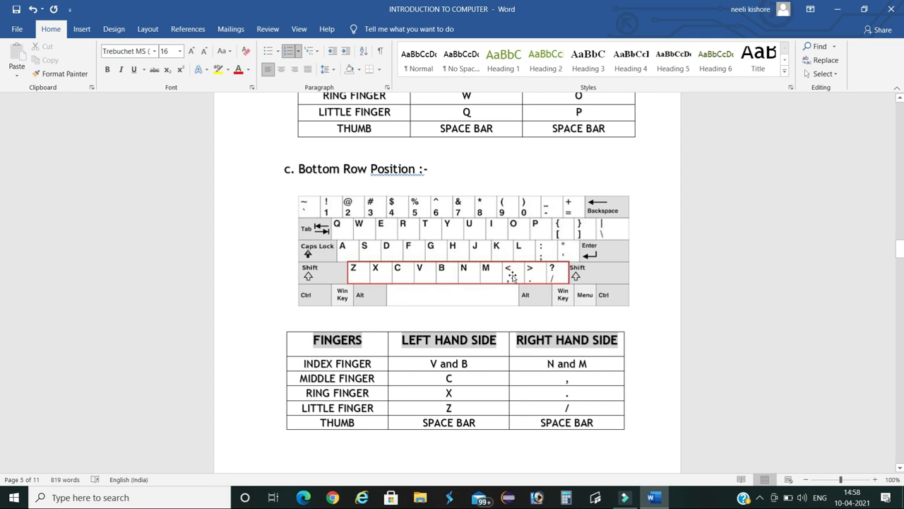
mouse_move(488, 264)
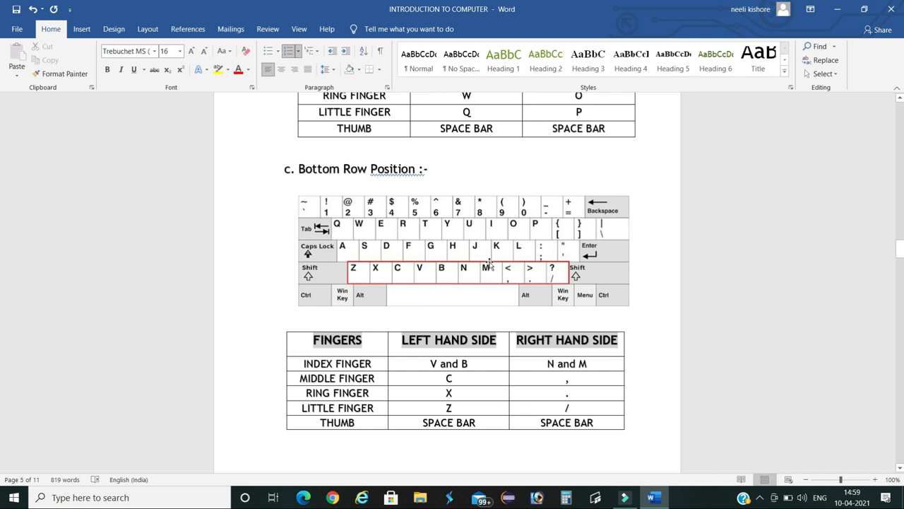
mouse_move(491, 276)
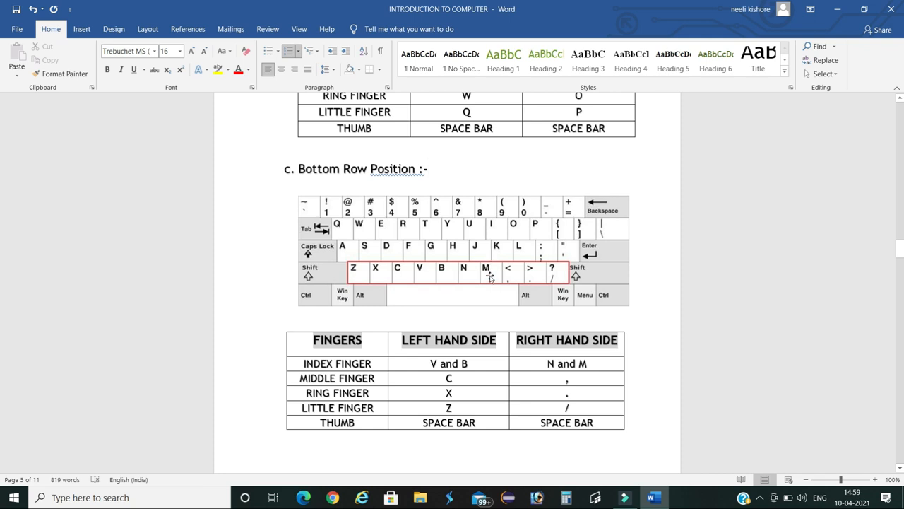
mouse_move(470, 269)
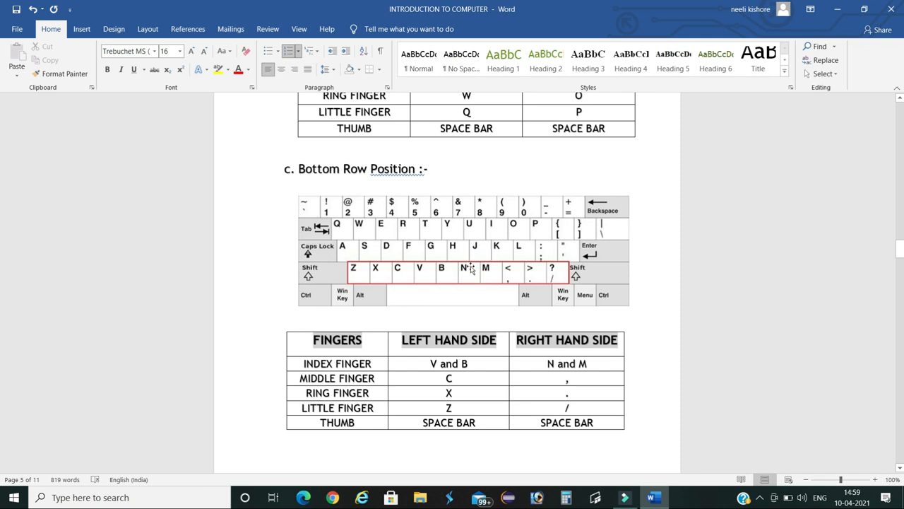
left_click(428, 168)
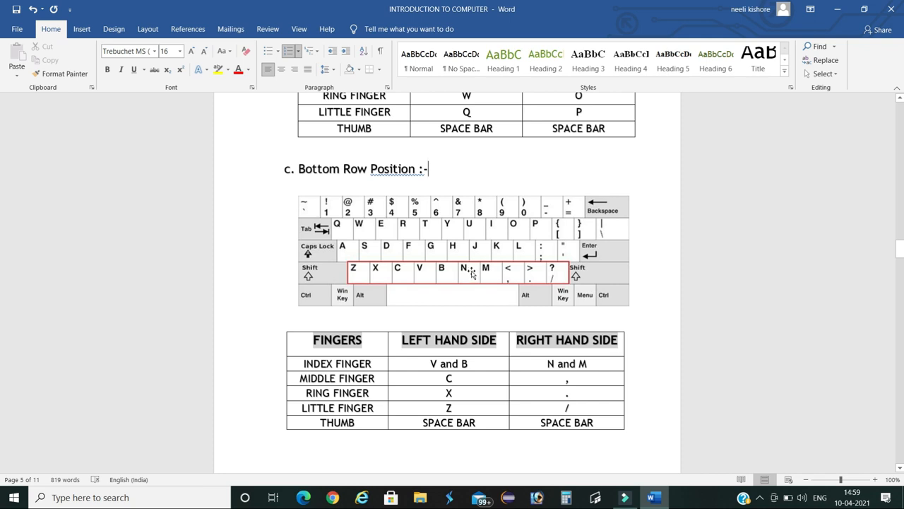
scroll("down", 3)
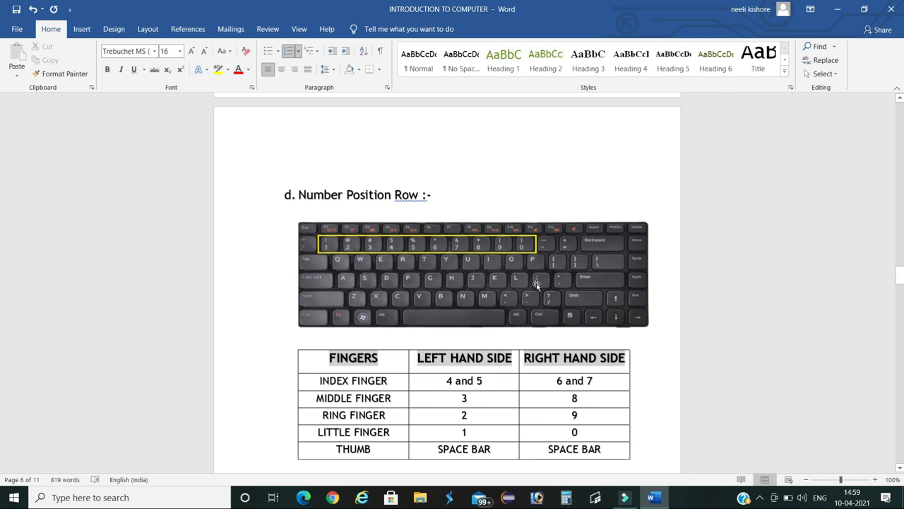
mouse_move(433, 286)
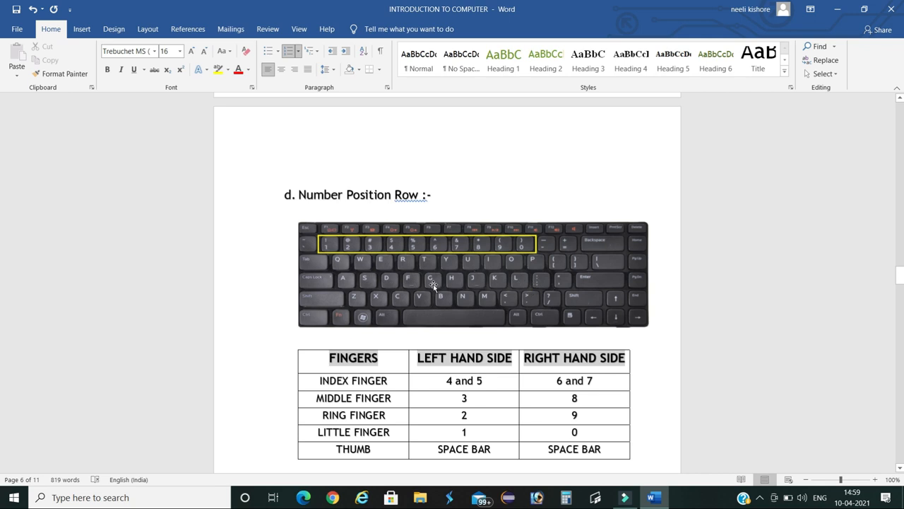
mouse_move(365, 255)
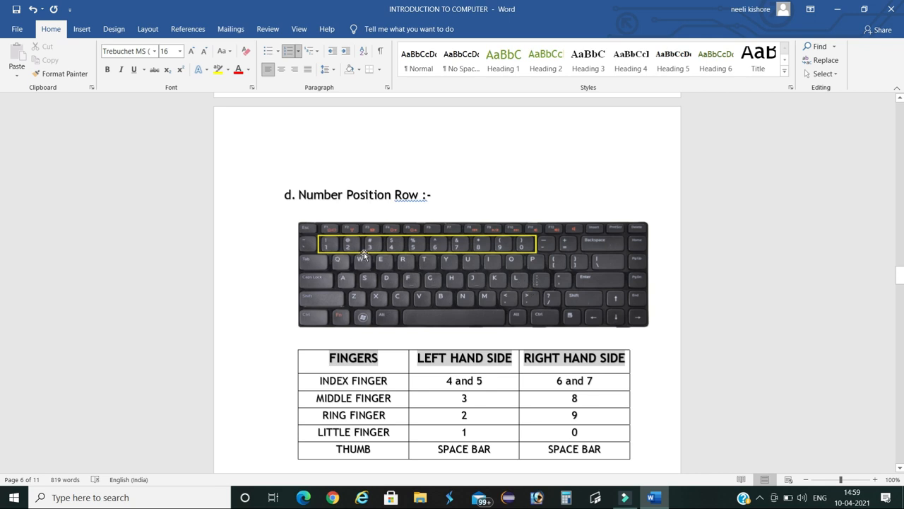
mouse_move(409, 251)
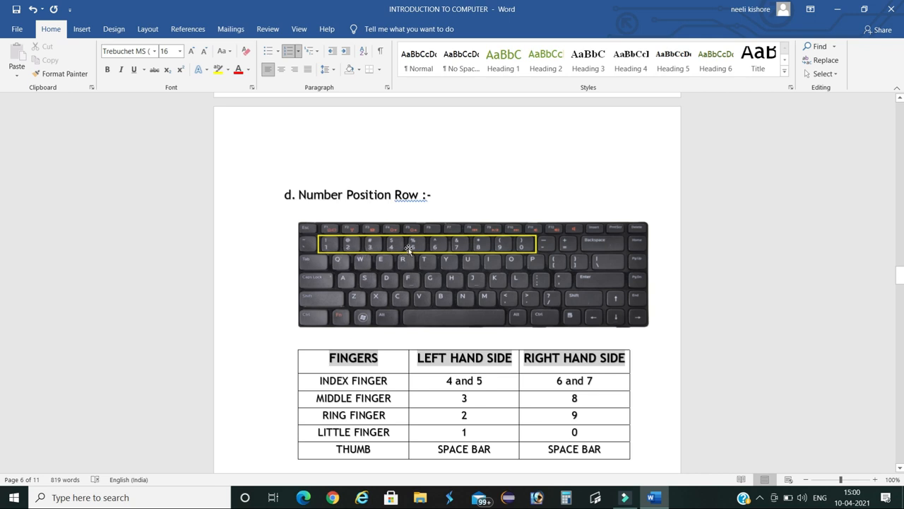
mouse_move(525, 249)
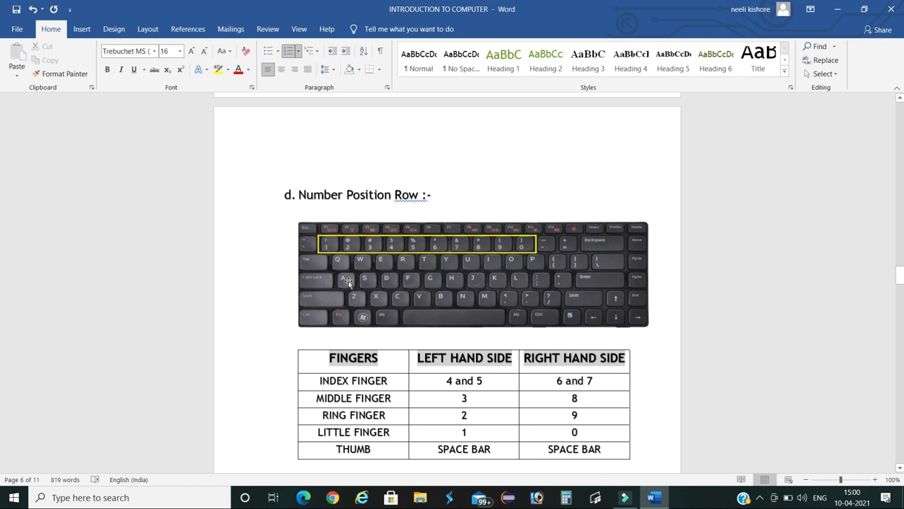
mouse_move(355, 267)
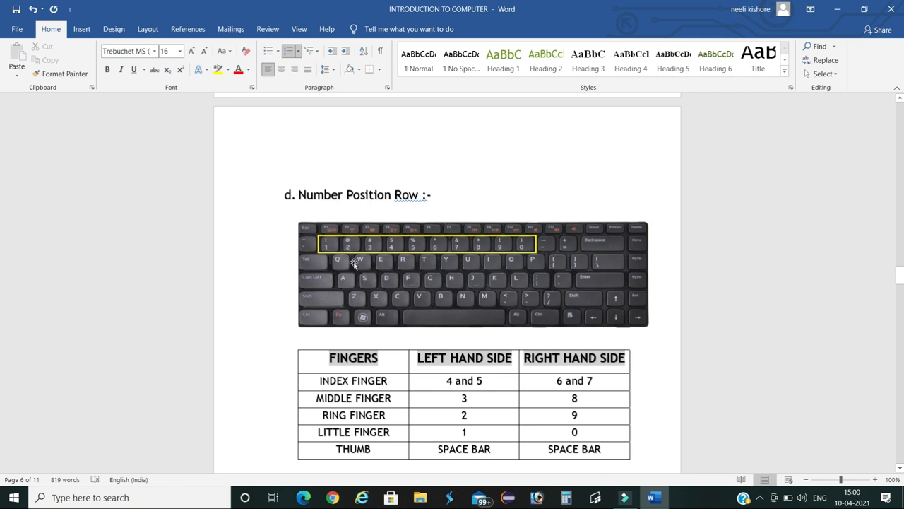
mouse_move(342, 276)
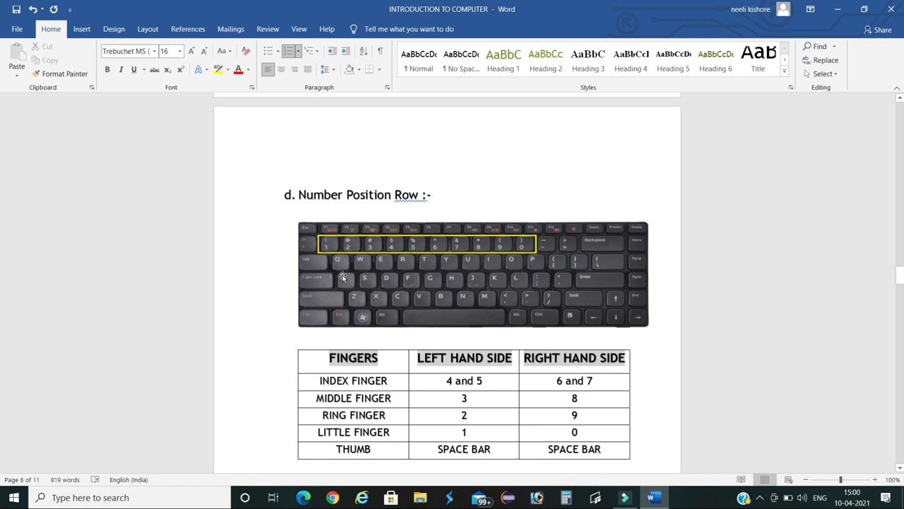
mouse_move(337, 254)
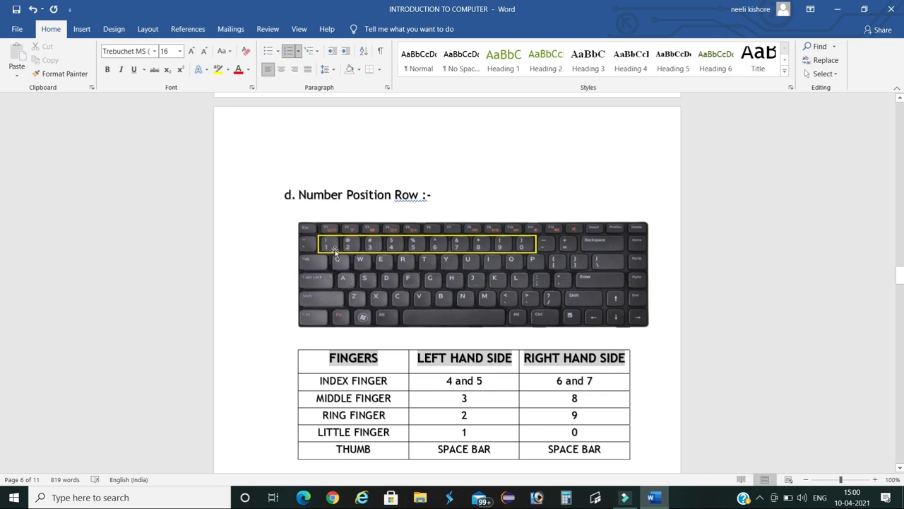
mouse_move(356, 253)
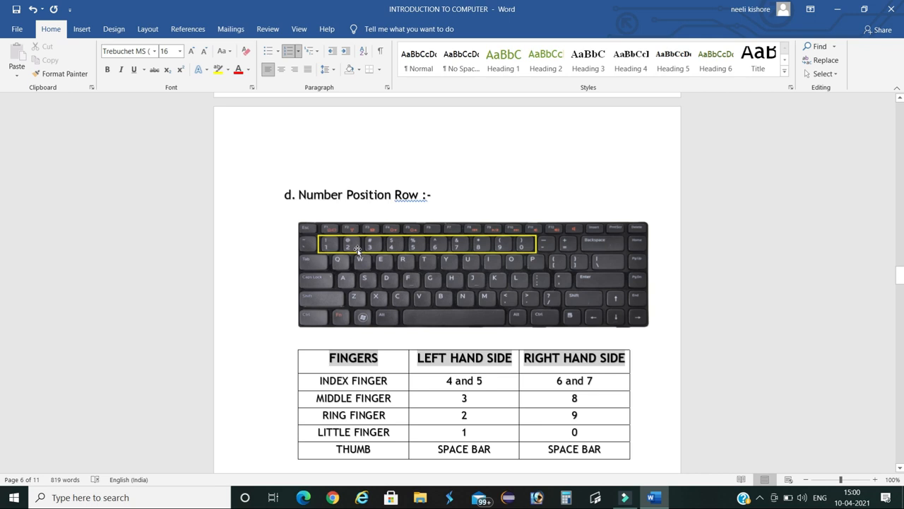
mouse_move(388, 258)
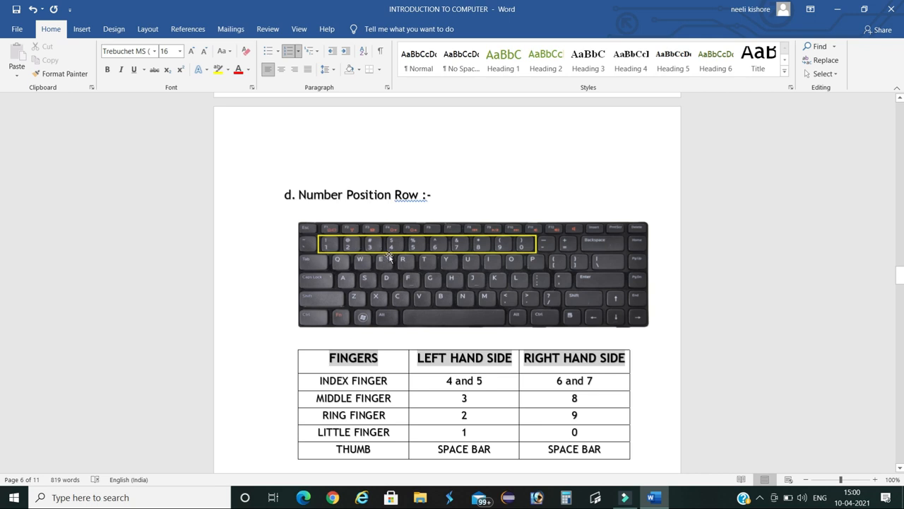
mouse_move(395, 252)
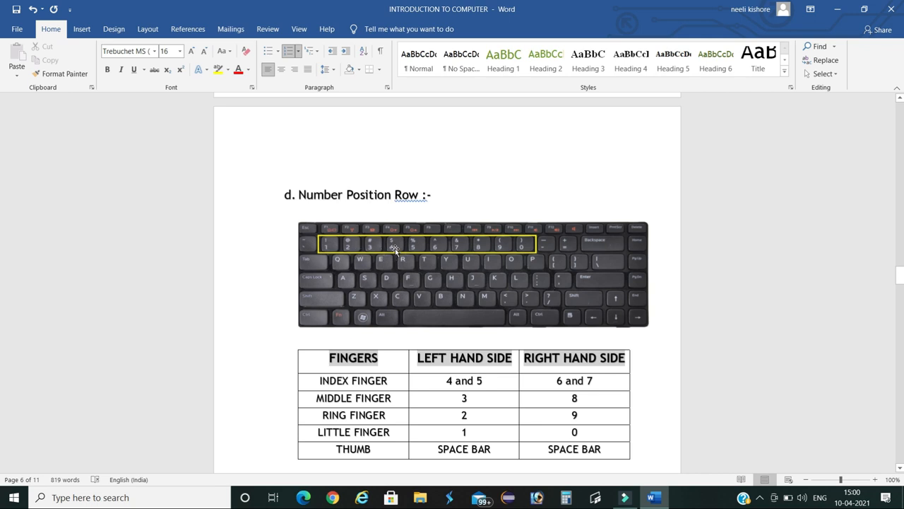
mouse_move(401, 249)
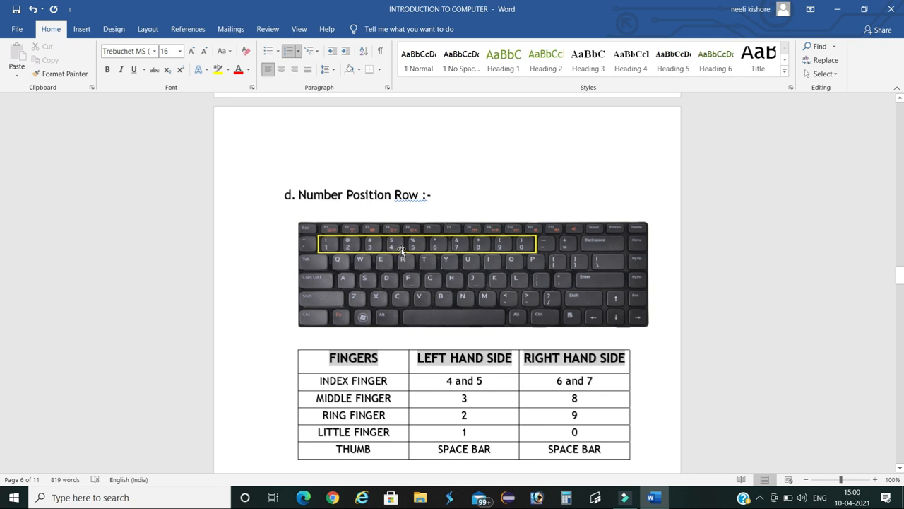
mouse_move(514, 265)
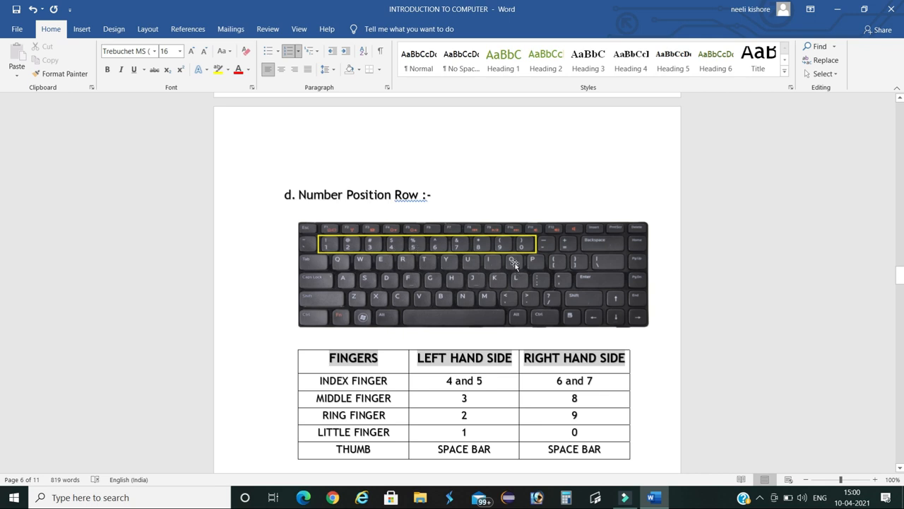
mouse_move(521, 252)
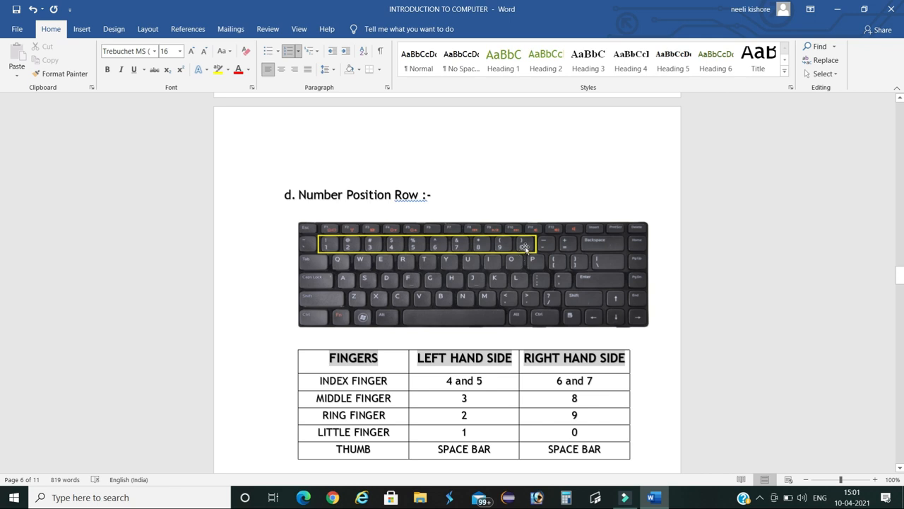
mouse_move(524, 246)
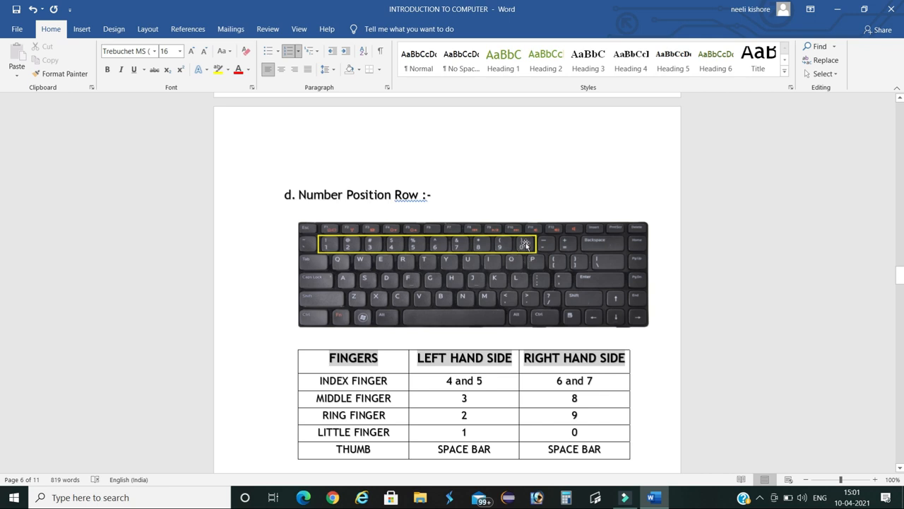
mouse_move(482, 250)
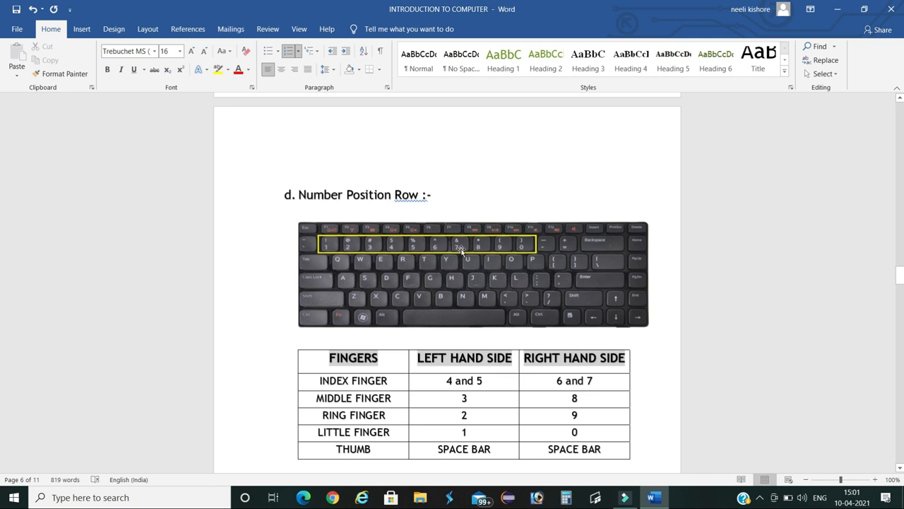
mouse_move(444, 249)
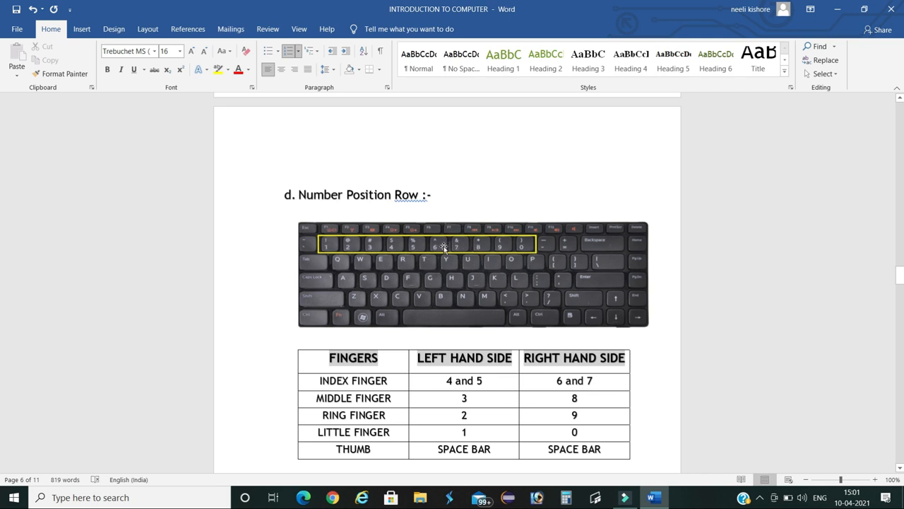
mouse_move(459, 246)
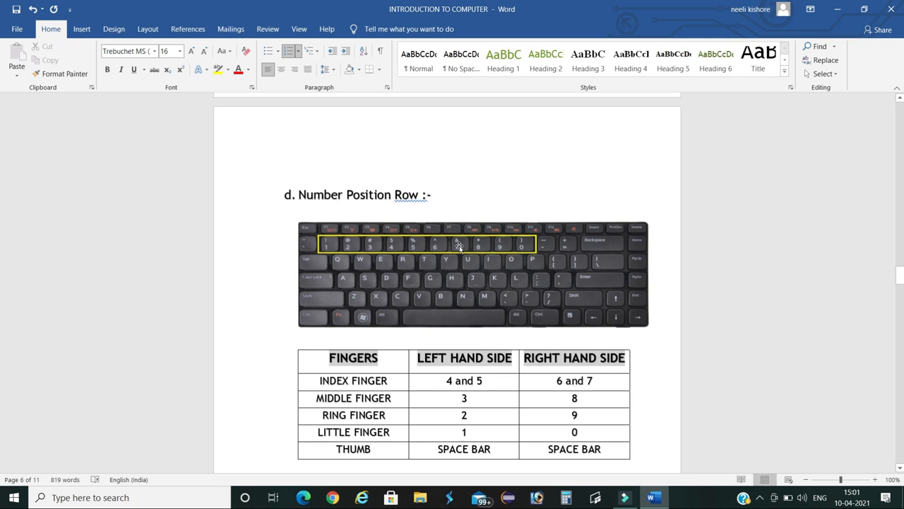